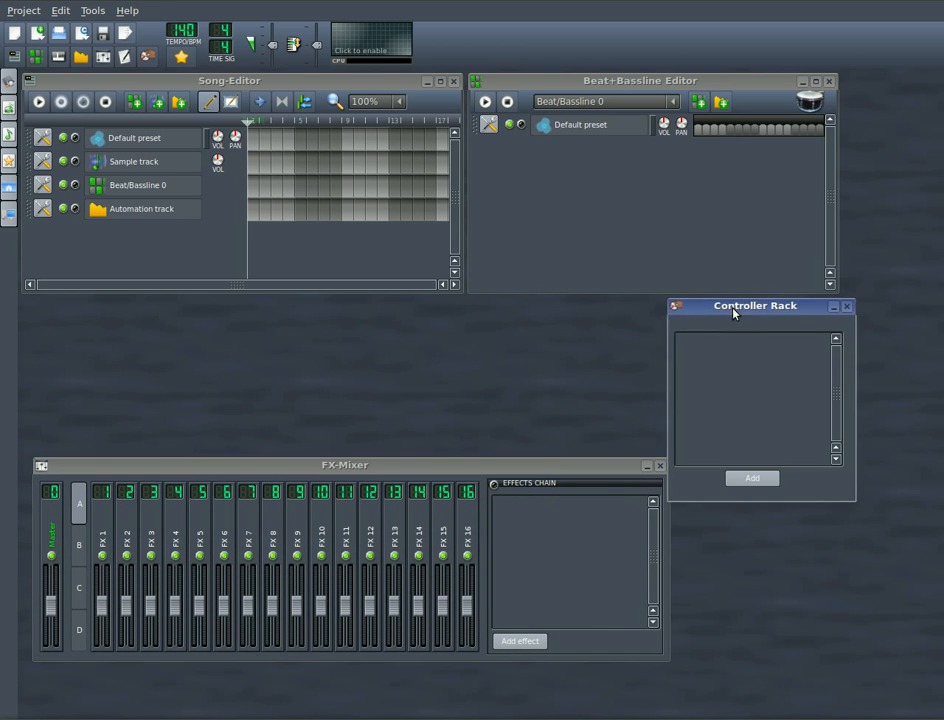
Move the Controller Rack window aside so the FX-Mixer is unobstructed
drag(756, 306, 788, 464)
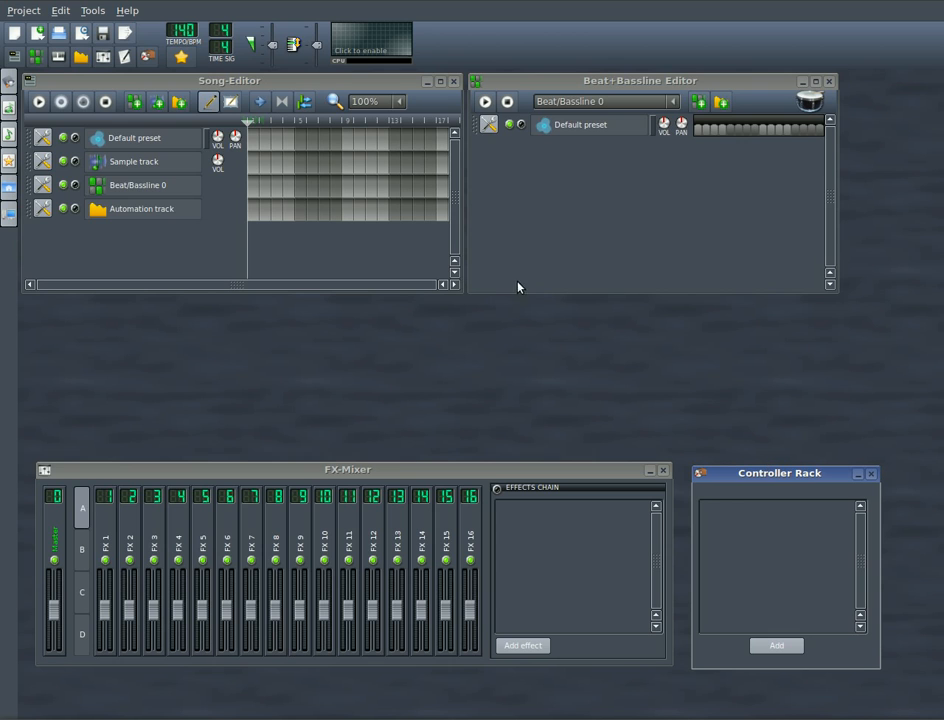
mouse_move(510, 280)
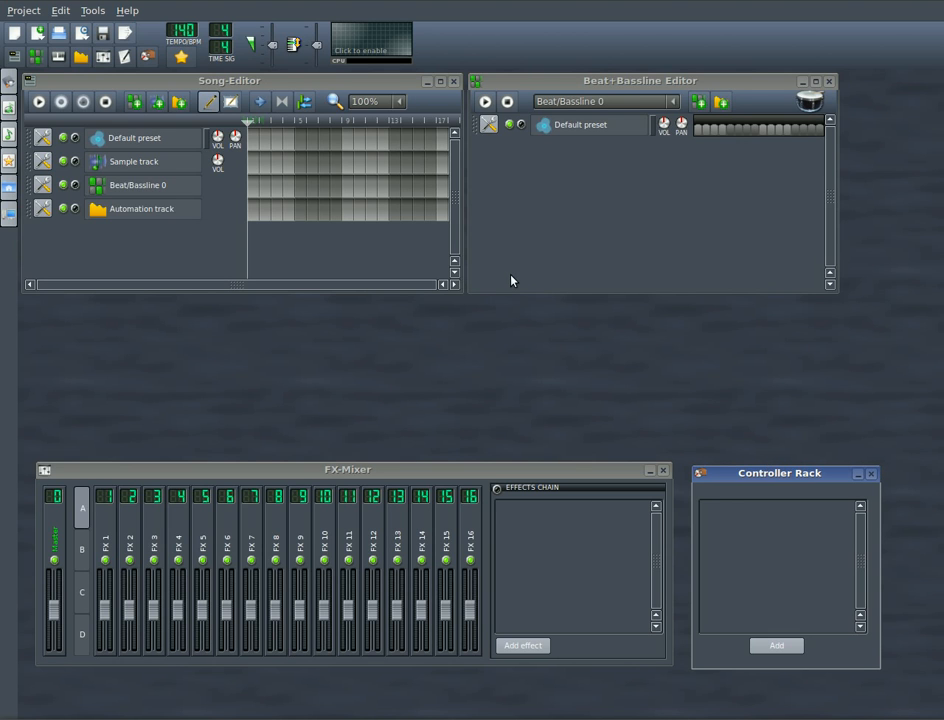
mouse_move(588, 268)
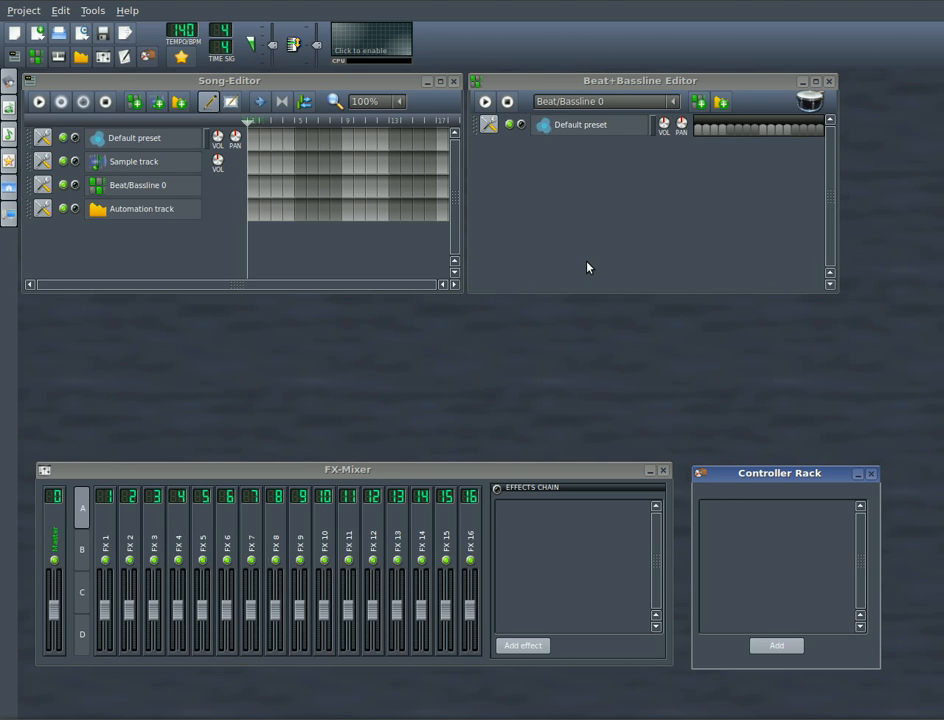
mouse_move(628, 270)
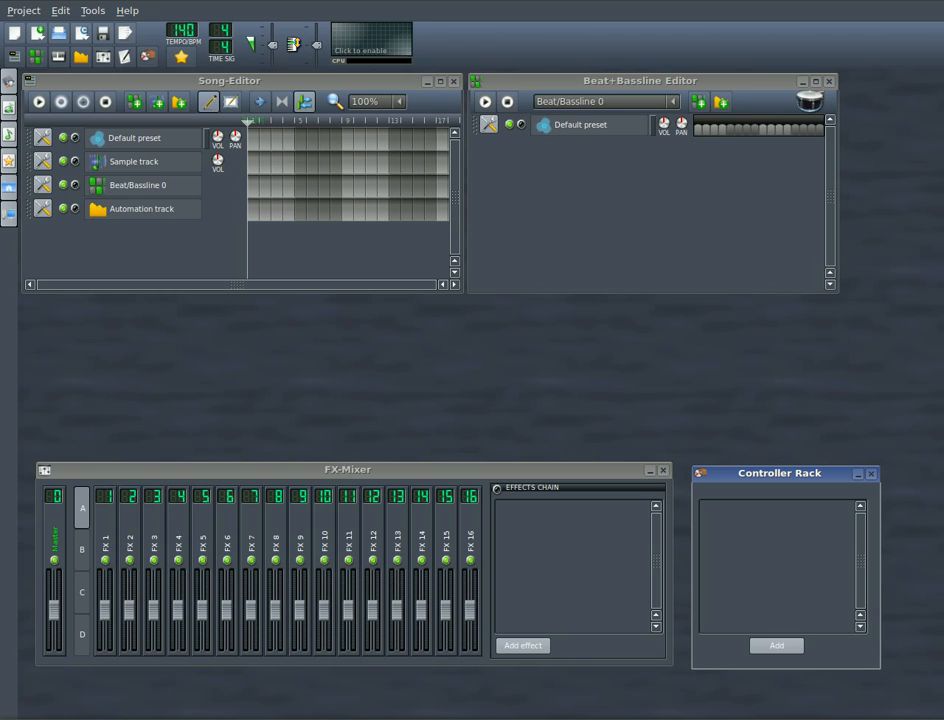
mouse_move(456, 324)
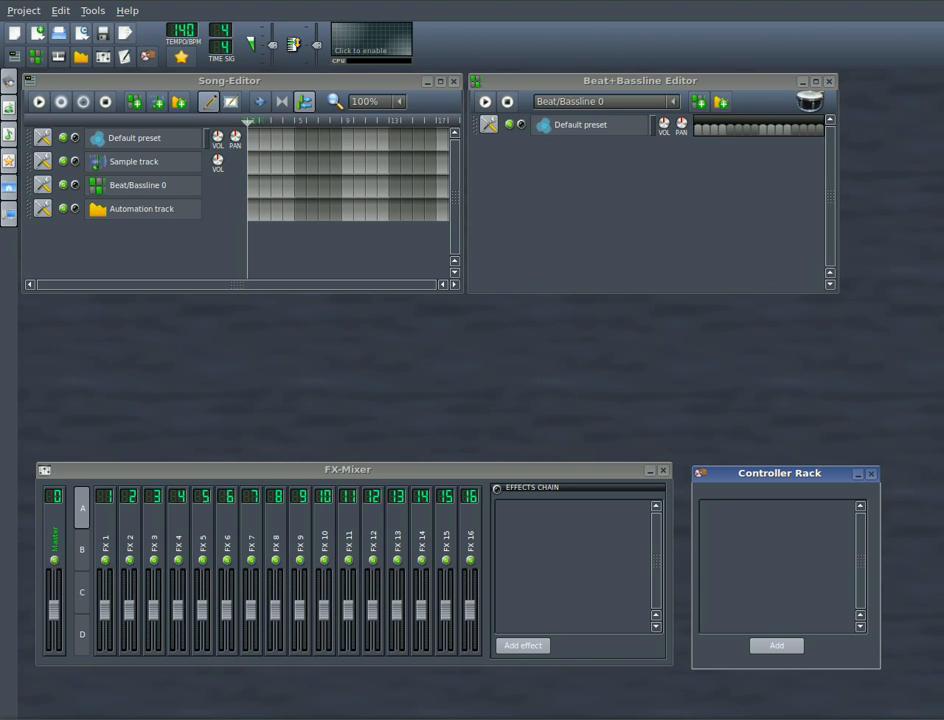
mouse_move(322, 480)
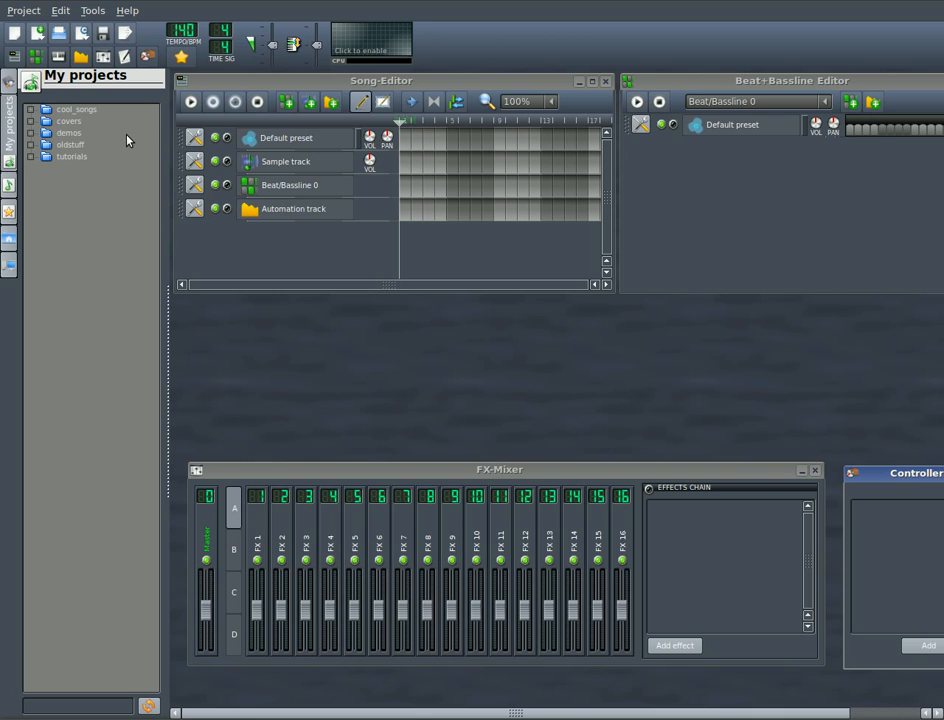
mouse_move(10, 196)
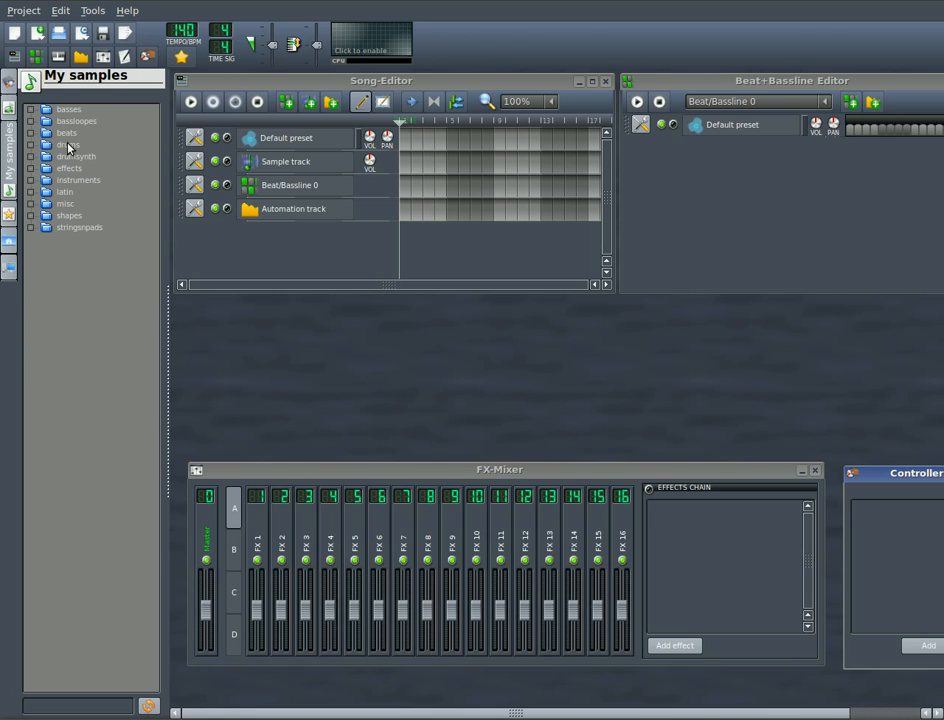
mouse_move(84, 168)
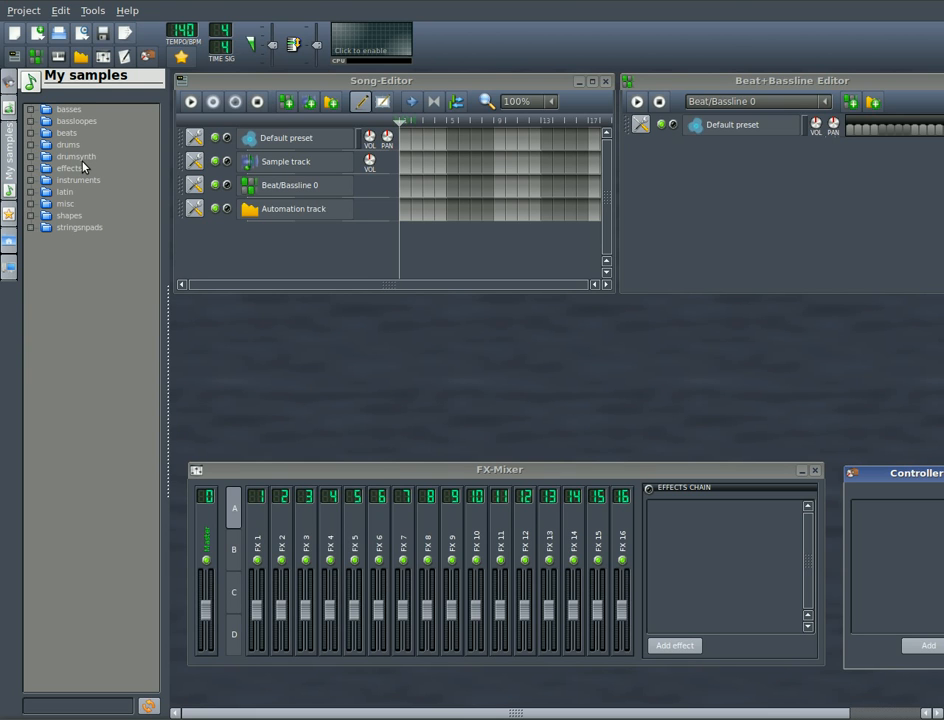
Expand the drums folder, preview basedrum01, basedrum02 and basedrum04, check My Home and return to the samples
click(68, 144)
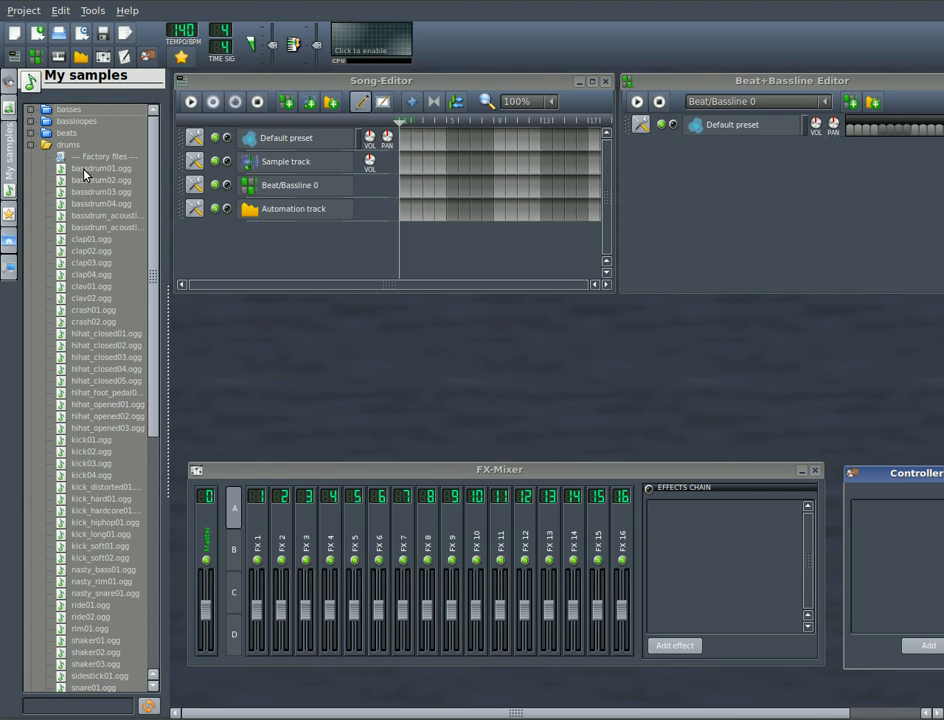
click(98, 168)
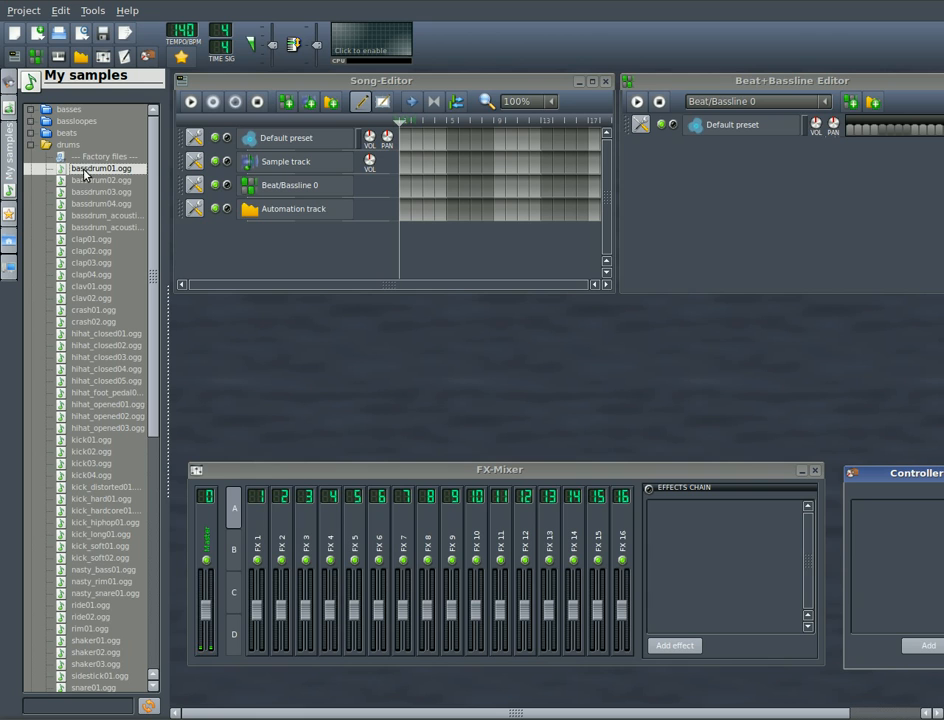
click(100, 180)
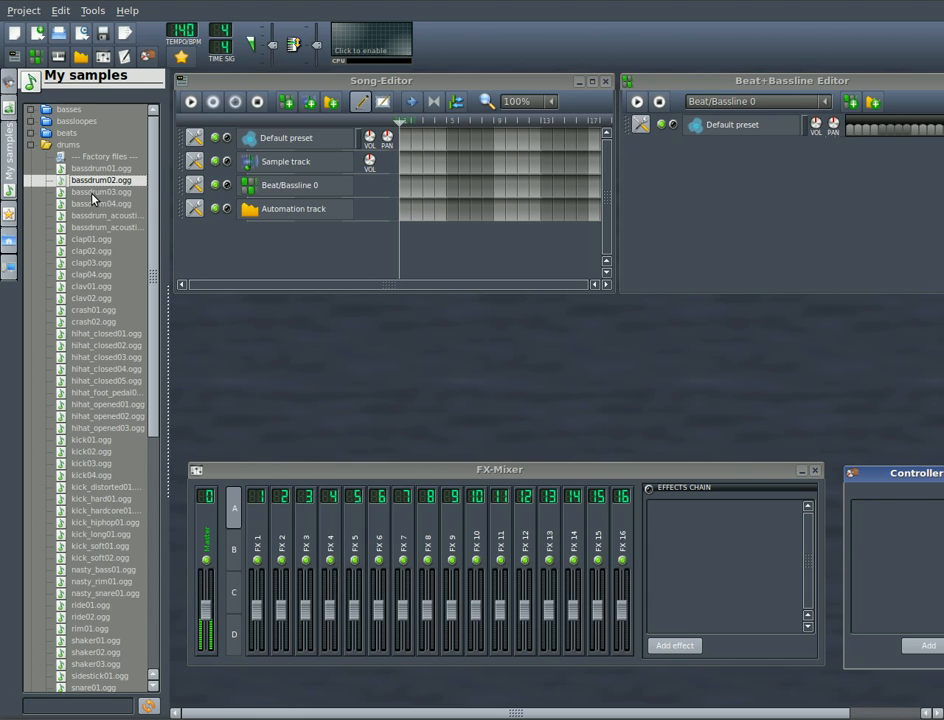
click(100, 204)
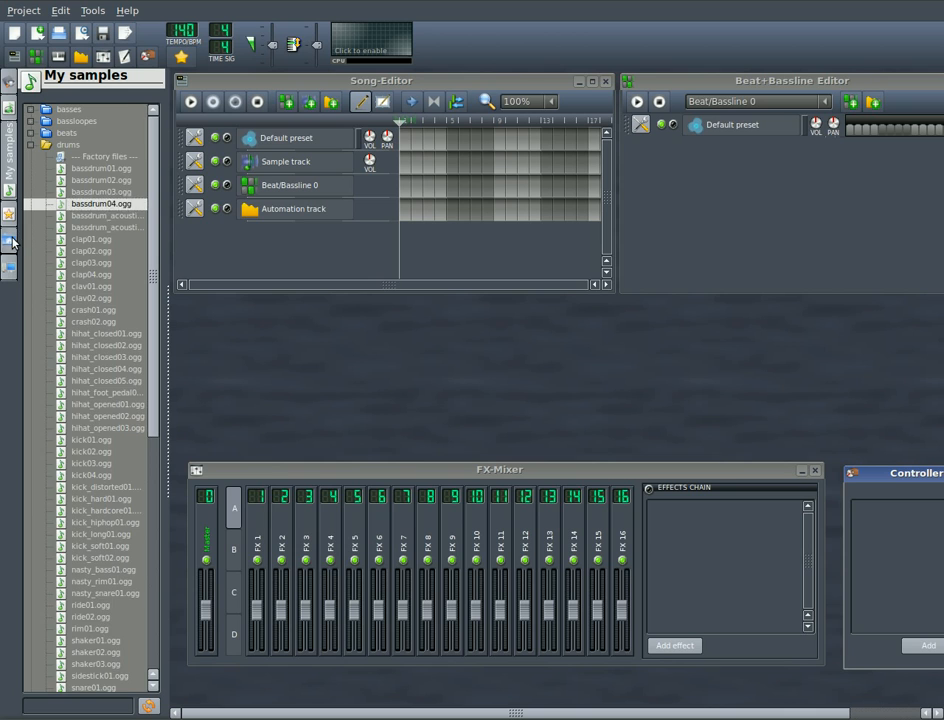
click(10, 244)
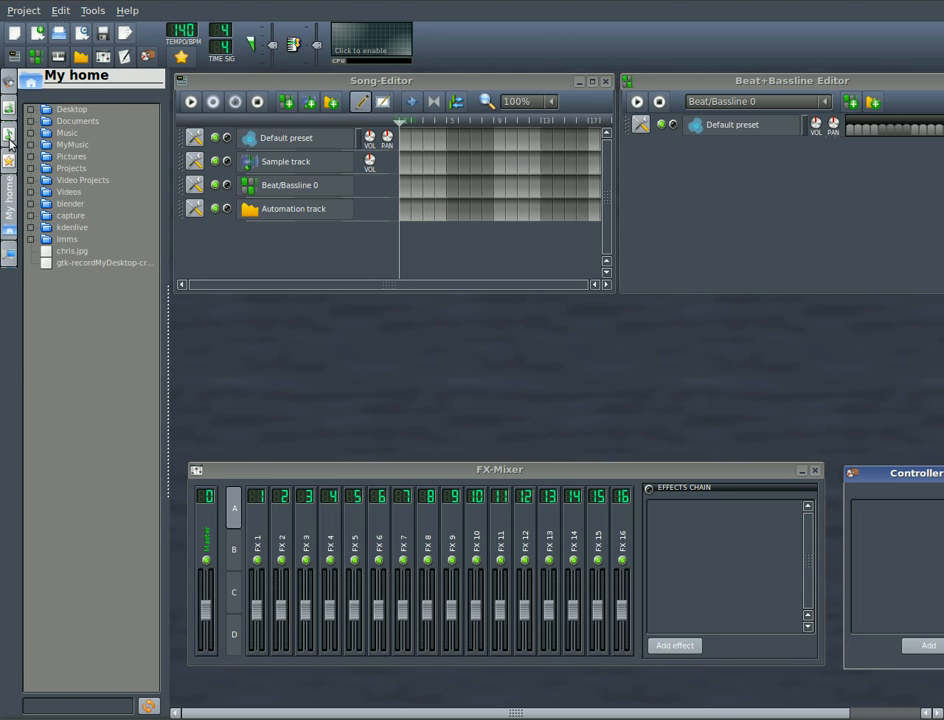
click(8, 160)
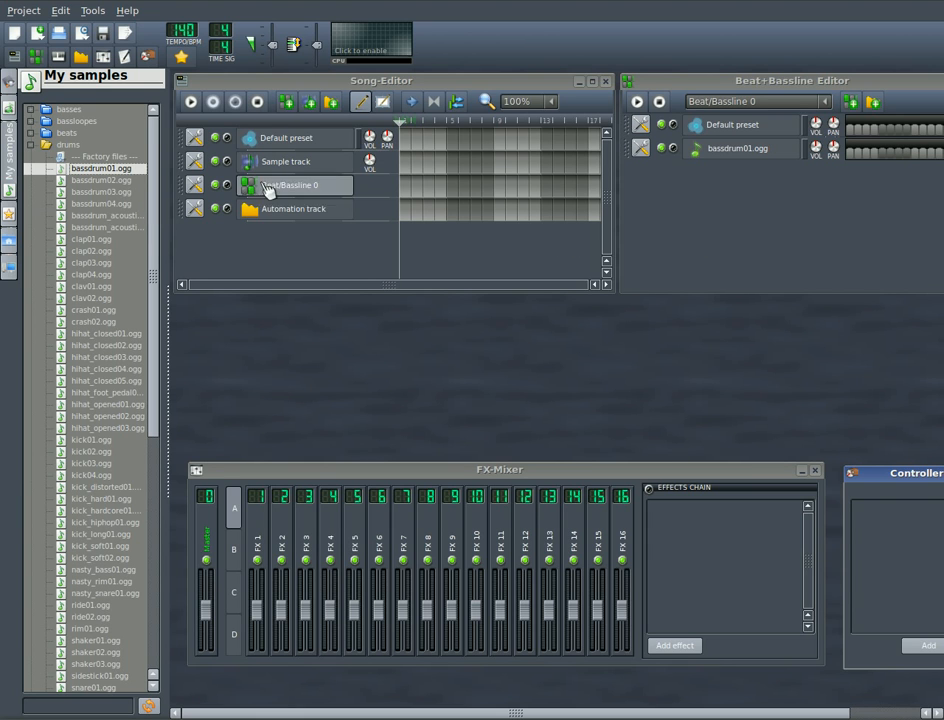
Add kick_hard01 and shaker01 as tracks in the Beat+Bassline Editor
click(290, 184)
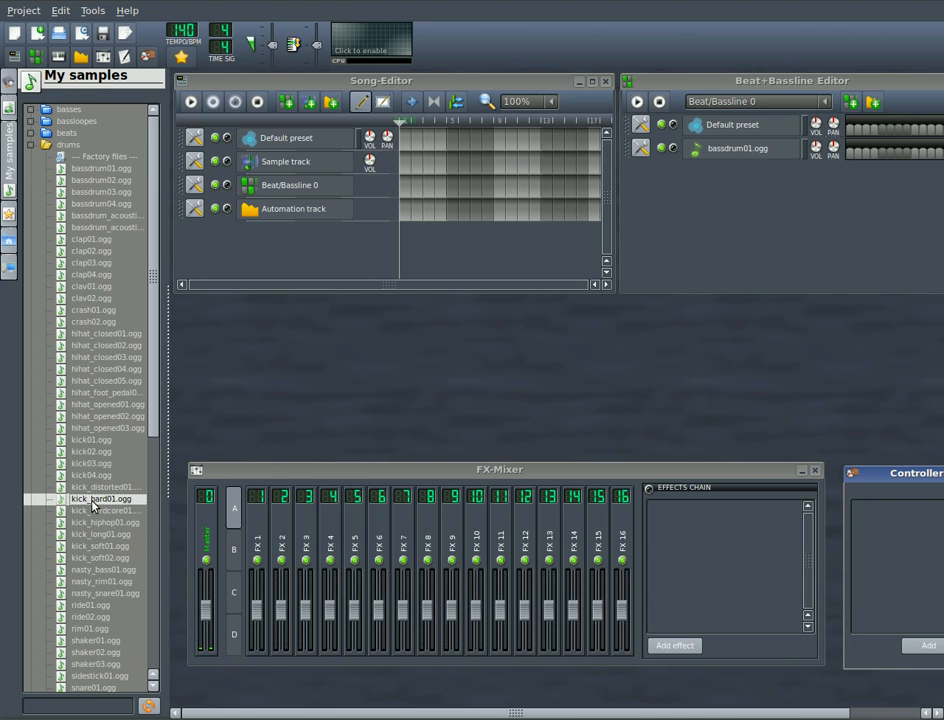
click(100, 510)
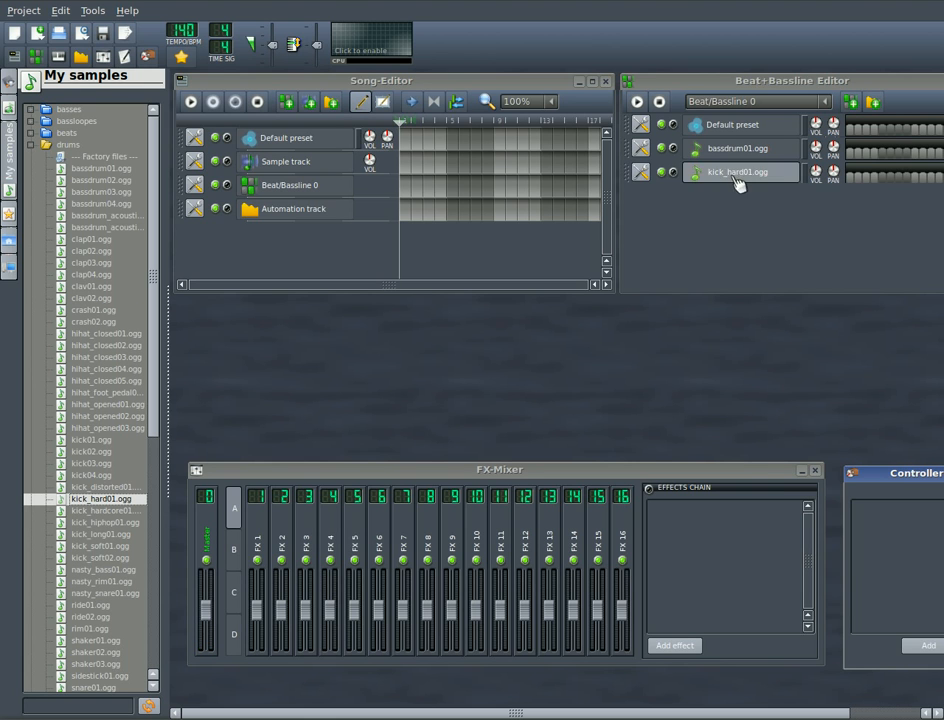
scroll(down, 3)
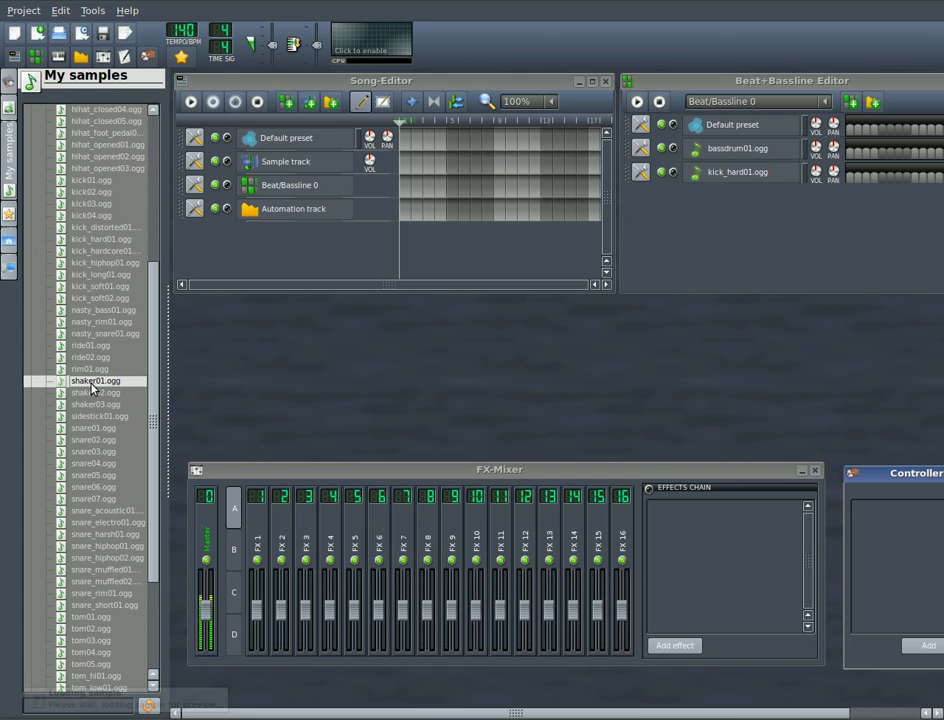
double_click(96, 380)
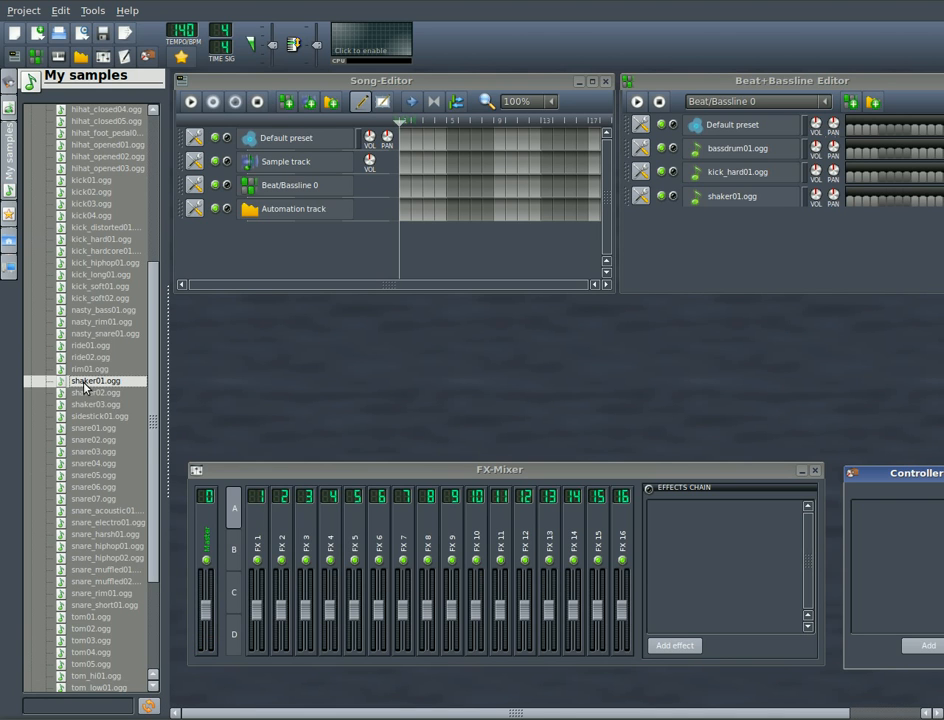
Browse the instruments folder, preview piano samples and add piano01 to the beat pattern
scroll(down, 3)
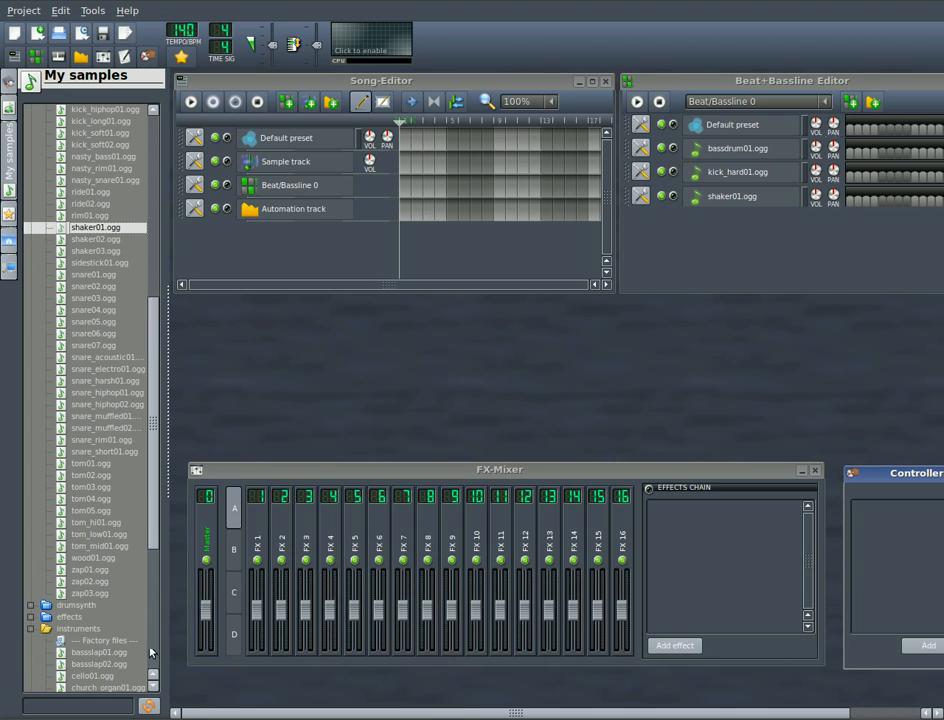
scroll(down, 3)
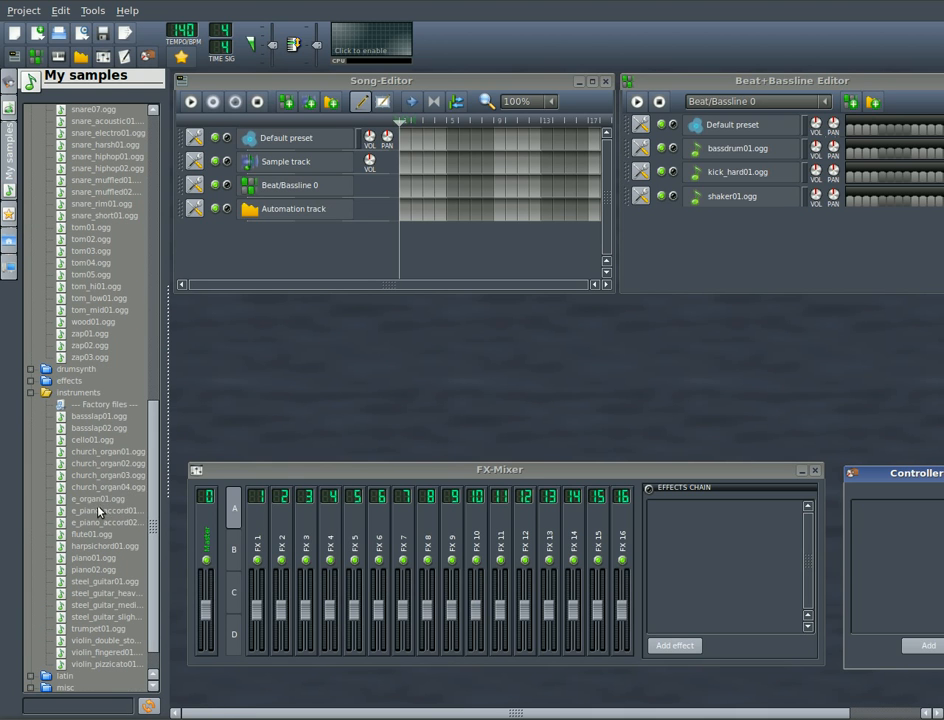
click(100, 510)
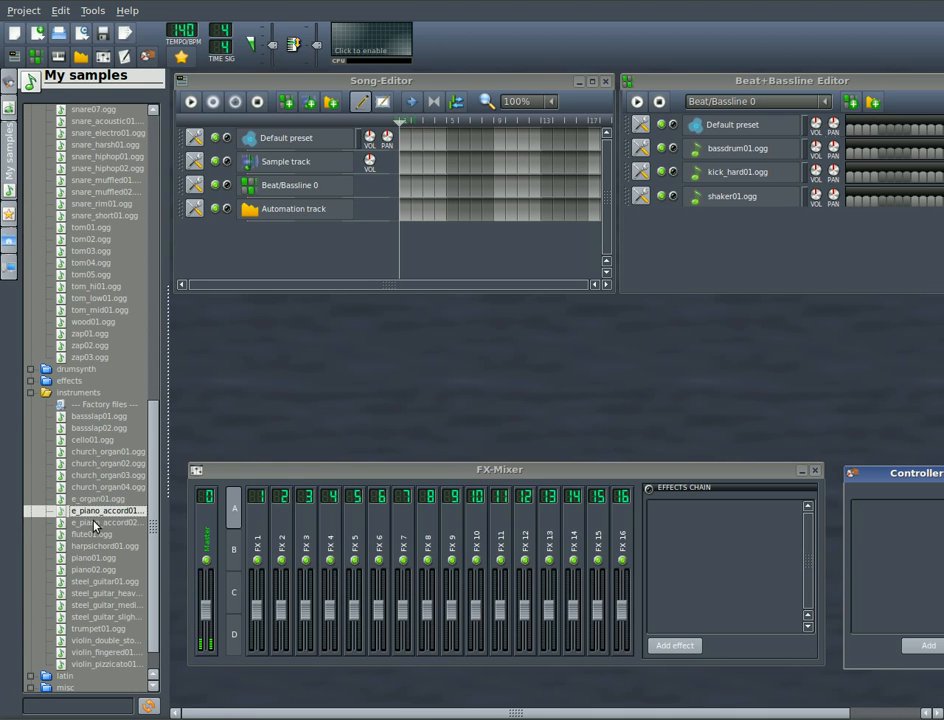
click(92, 556)
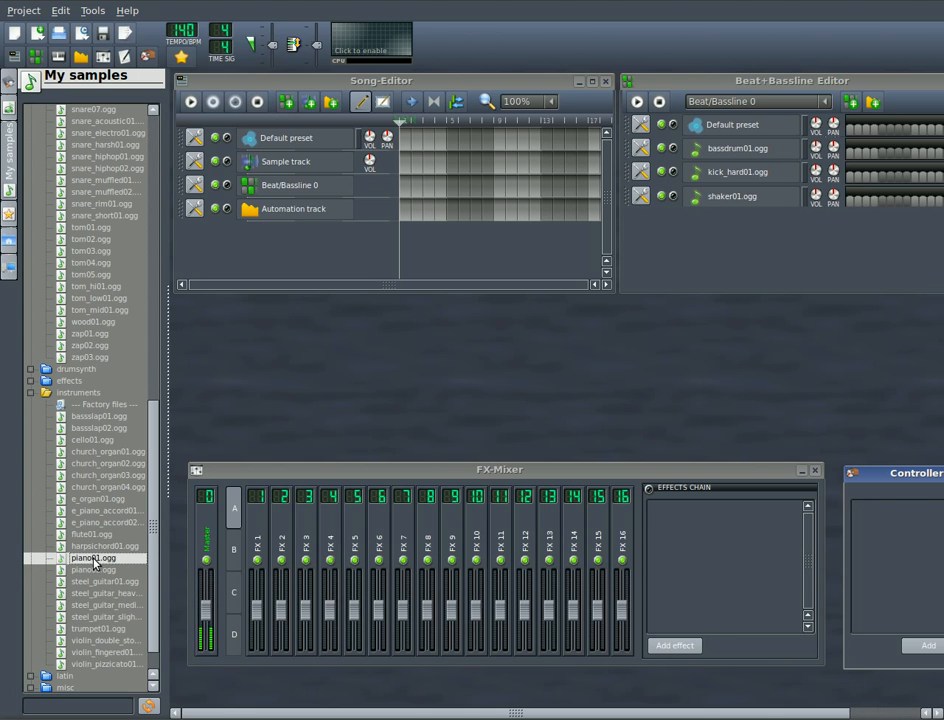
click(96, 568)
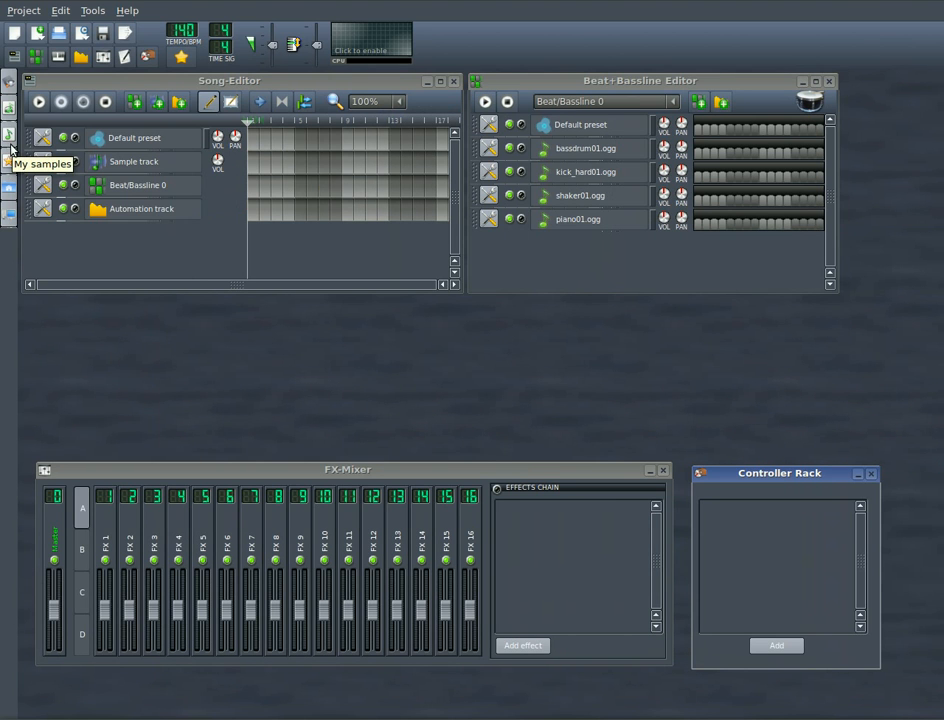
Reposition the Beat+Bassline Editor window over the Song Editor for easier editing
drag(640, 80, 554, 98)
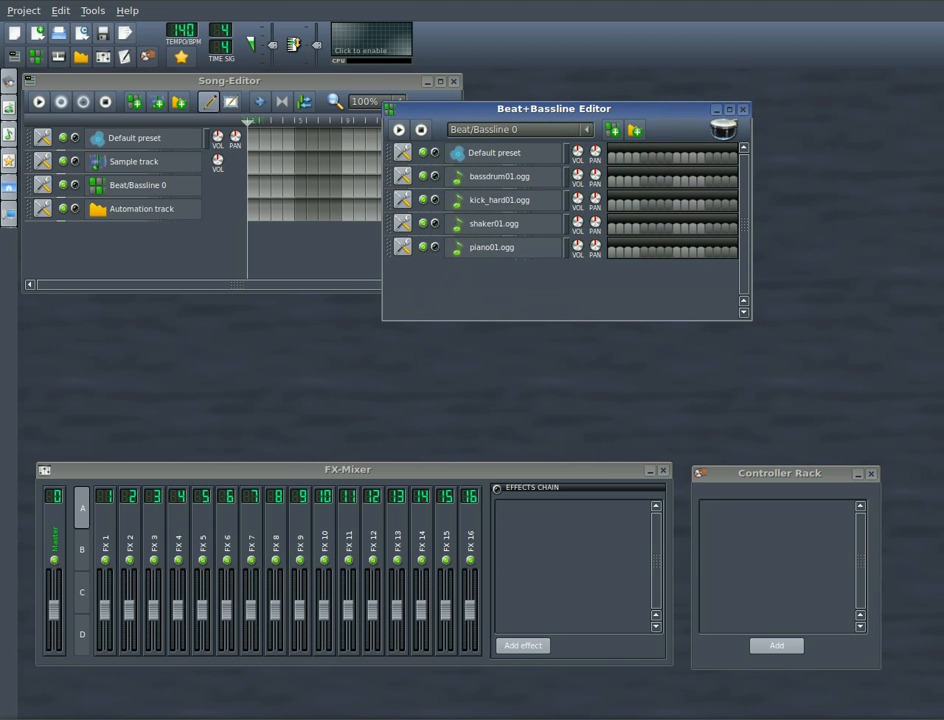
mouse_move(616, 188)
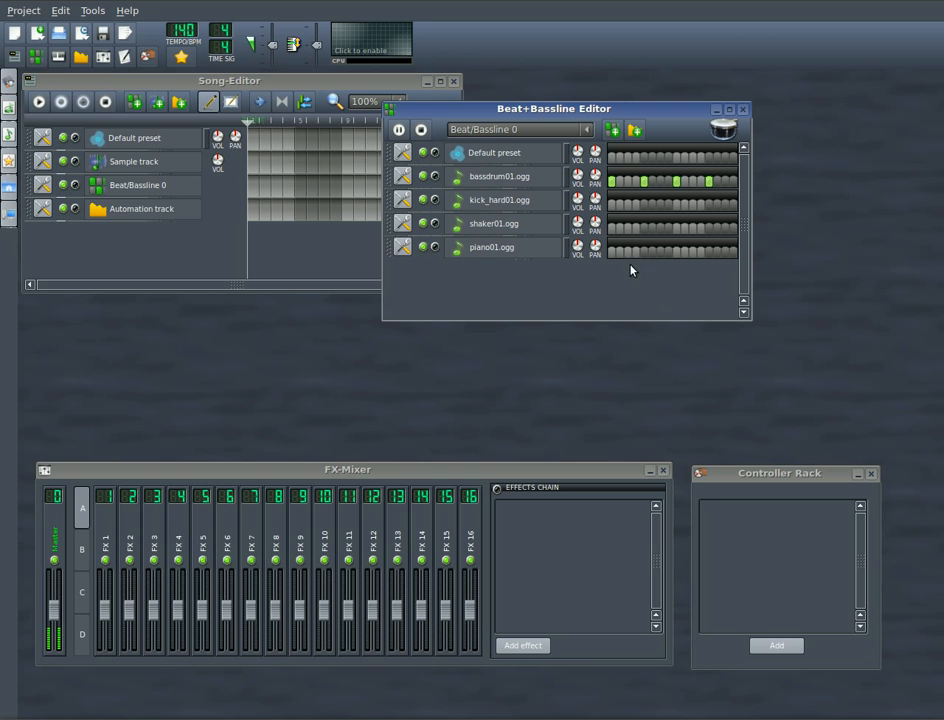
mouse_move(620, 236)
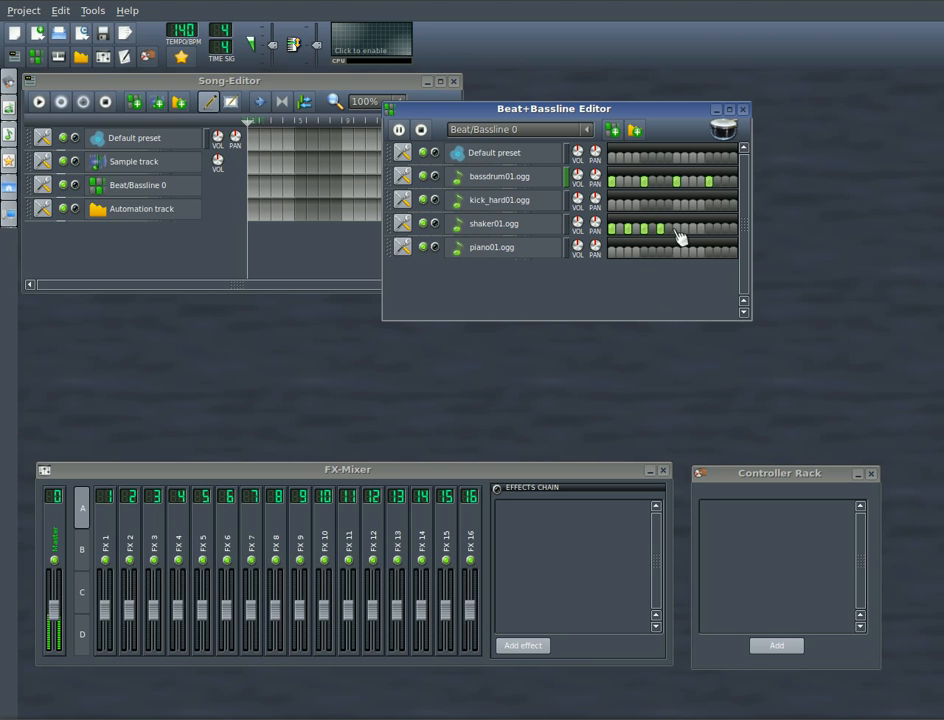
mouse_move(680, 236)
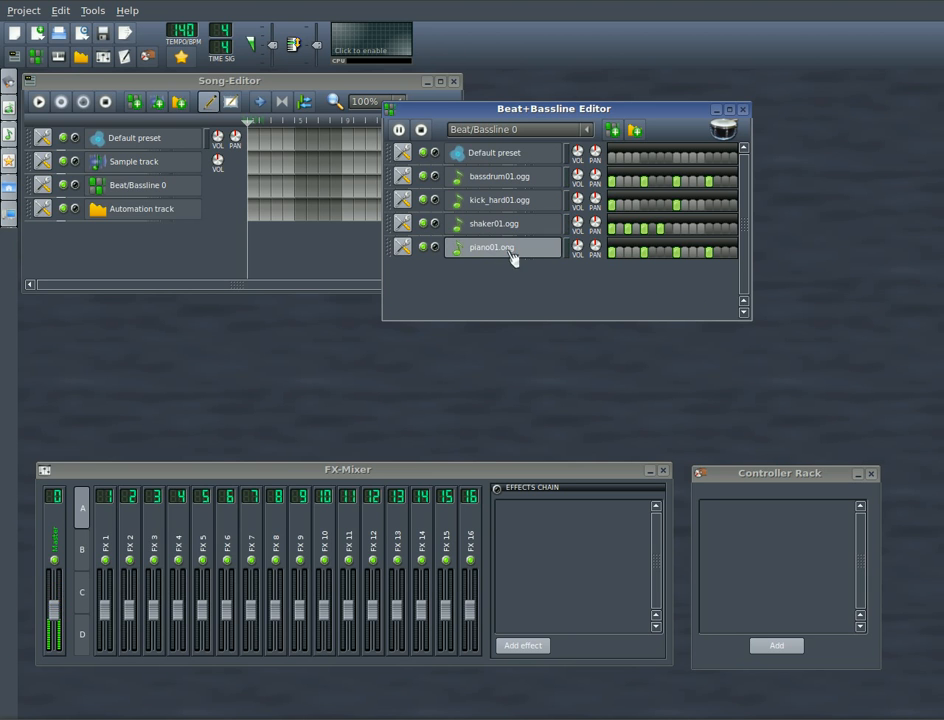
Open the piano01.ogg pattern row in the piano roll
right_click(490, 248)
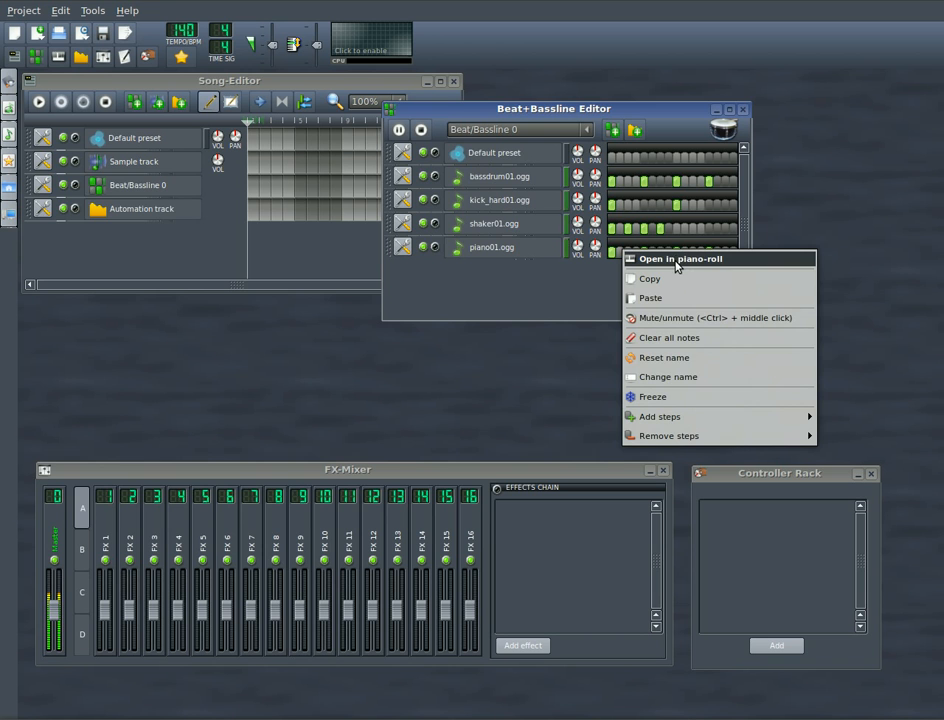
click(678, 258)
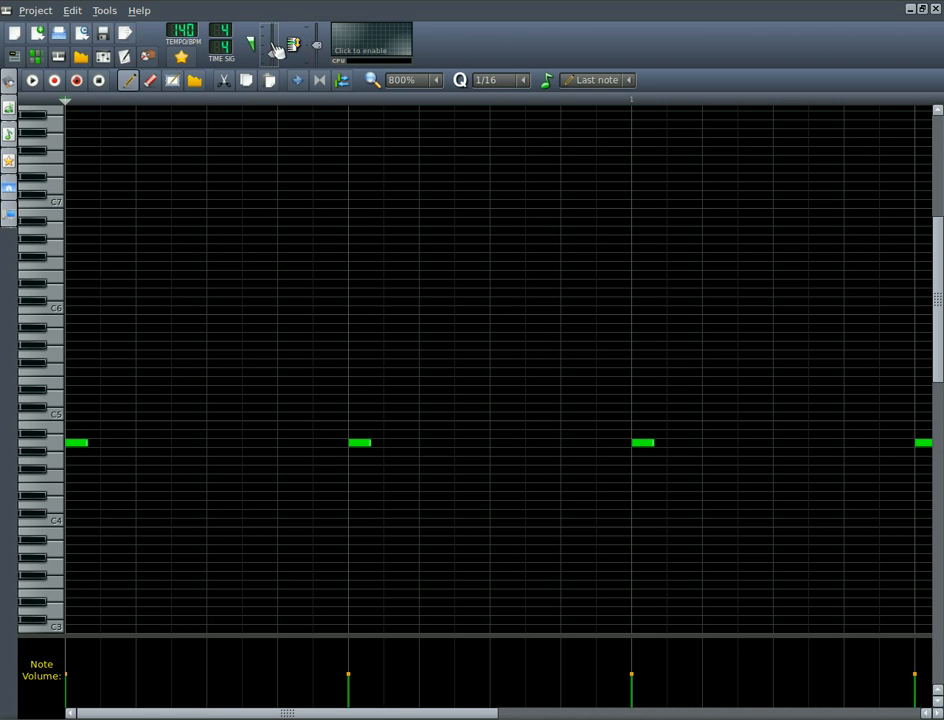
Delete the first piano note and drag a later note down to a lower pitch
click(370, 44)
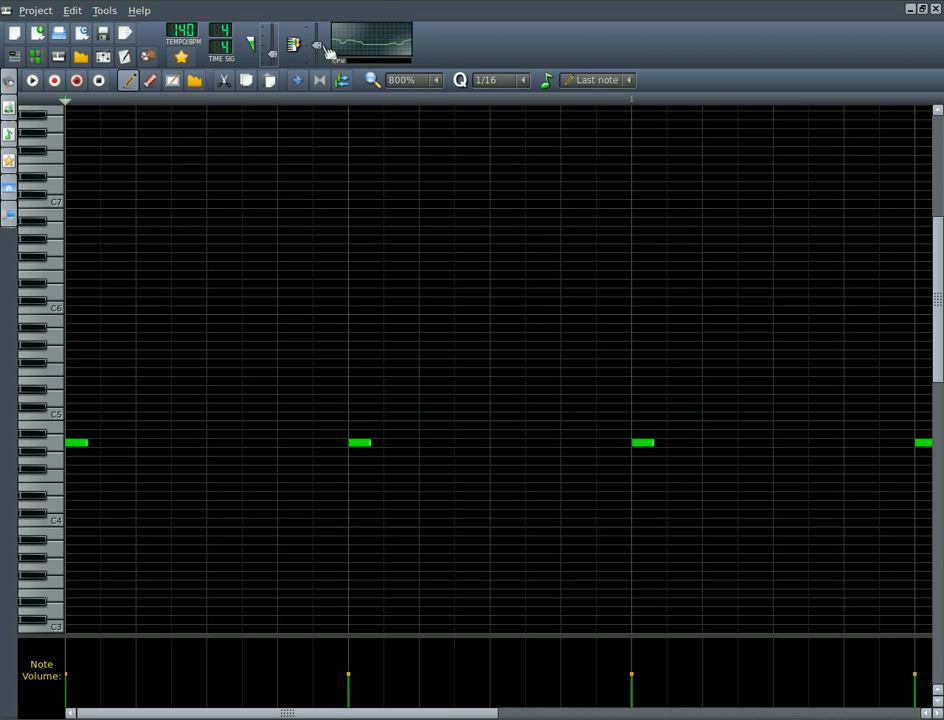
mouse_move(278, 60)
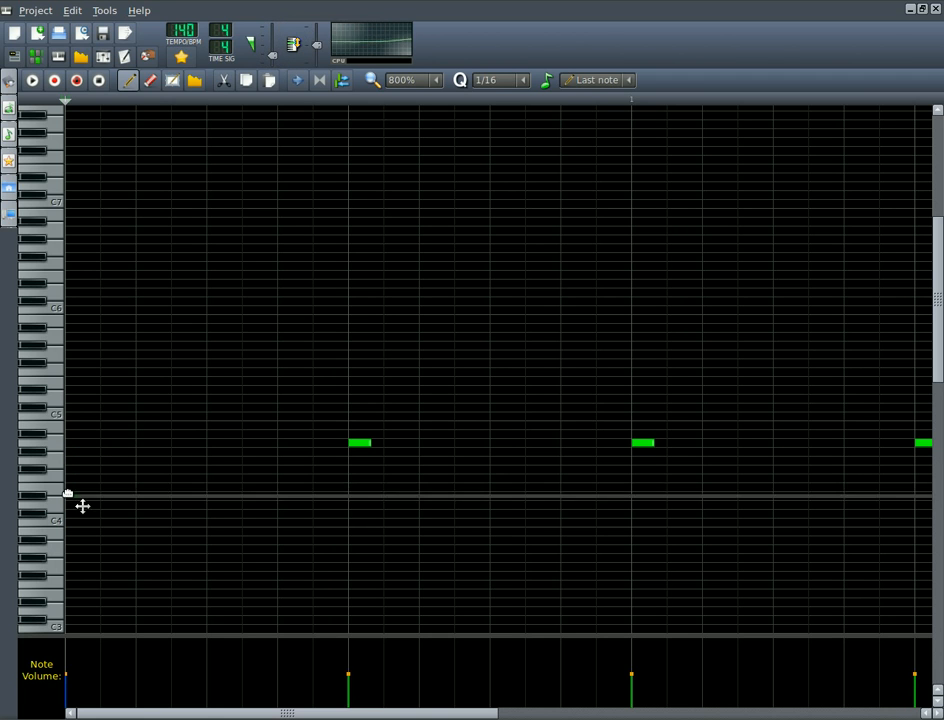
mouse_move(84, 524)
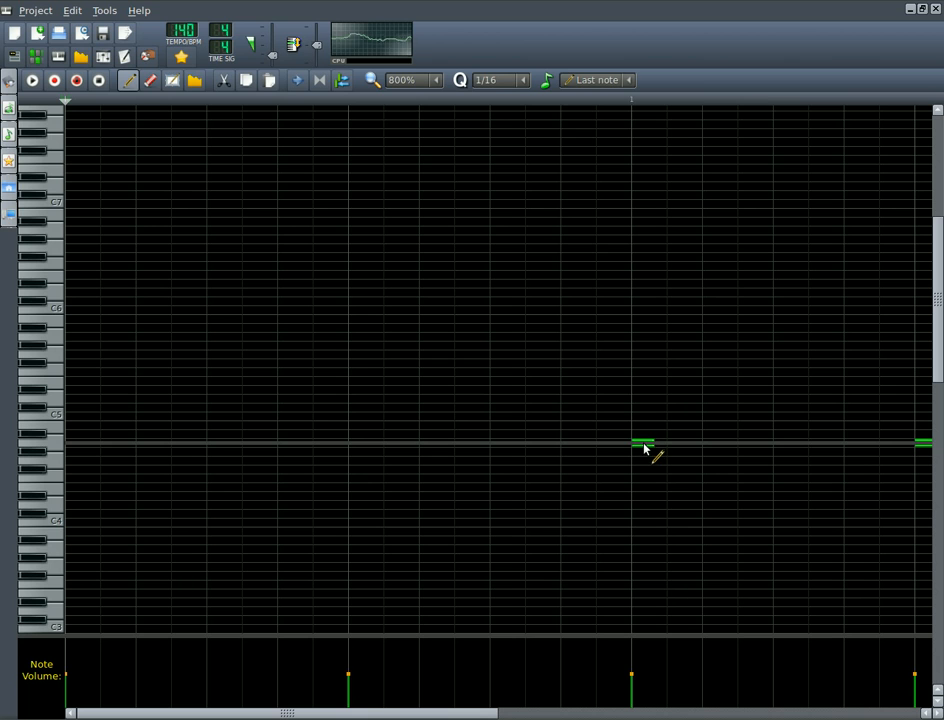
click(150, 80)
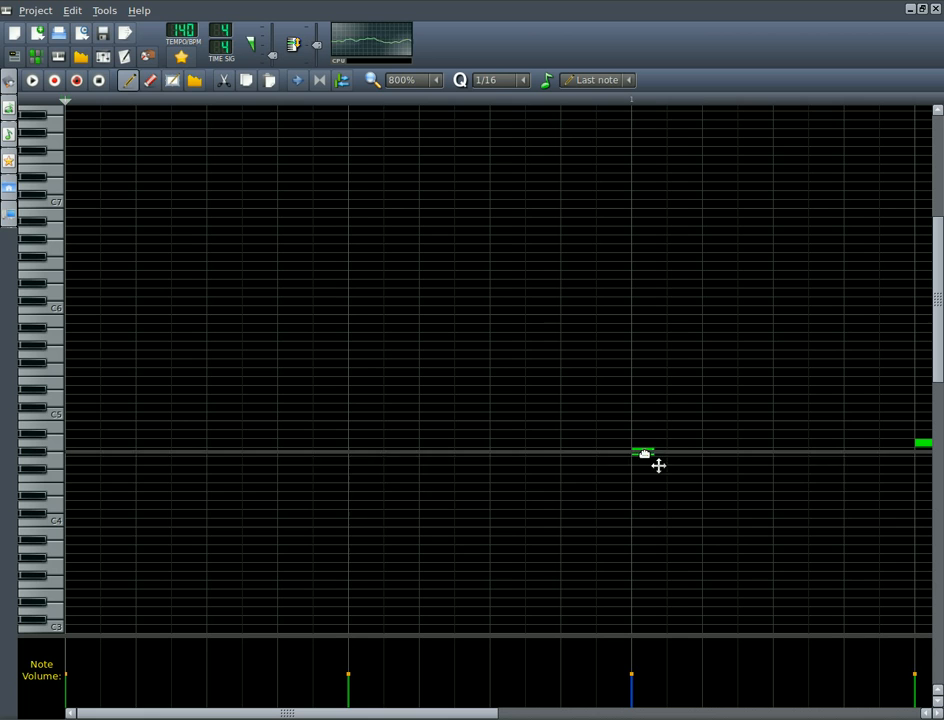
drag(644, 452, 640, 520)
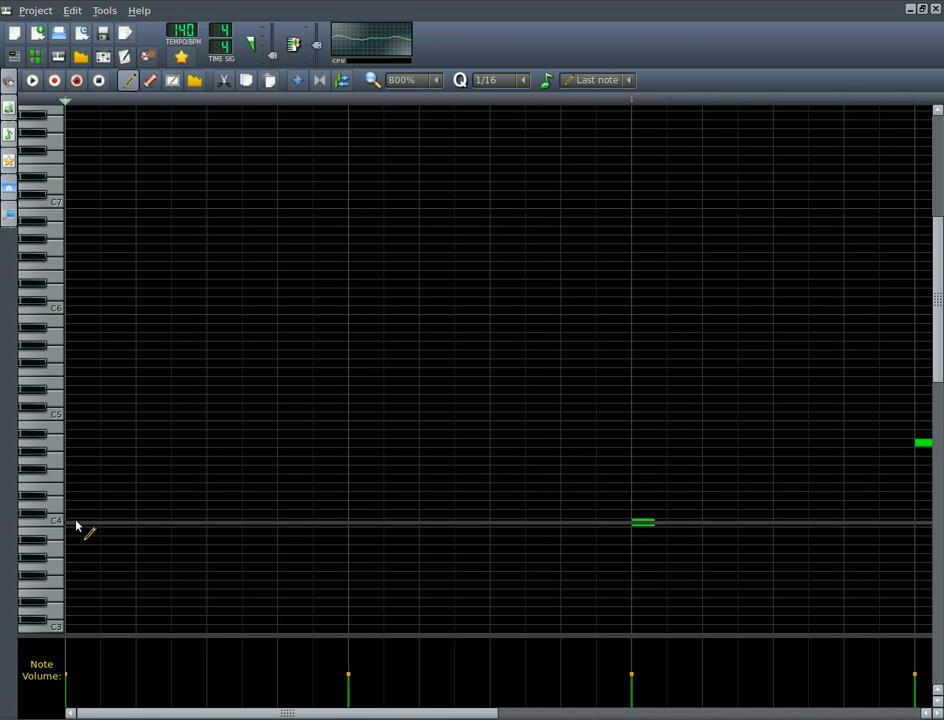
click(78, 520)
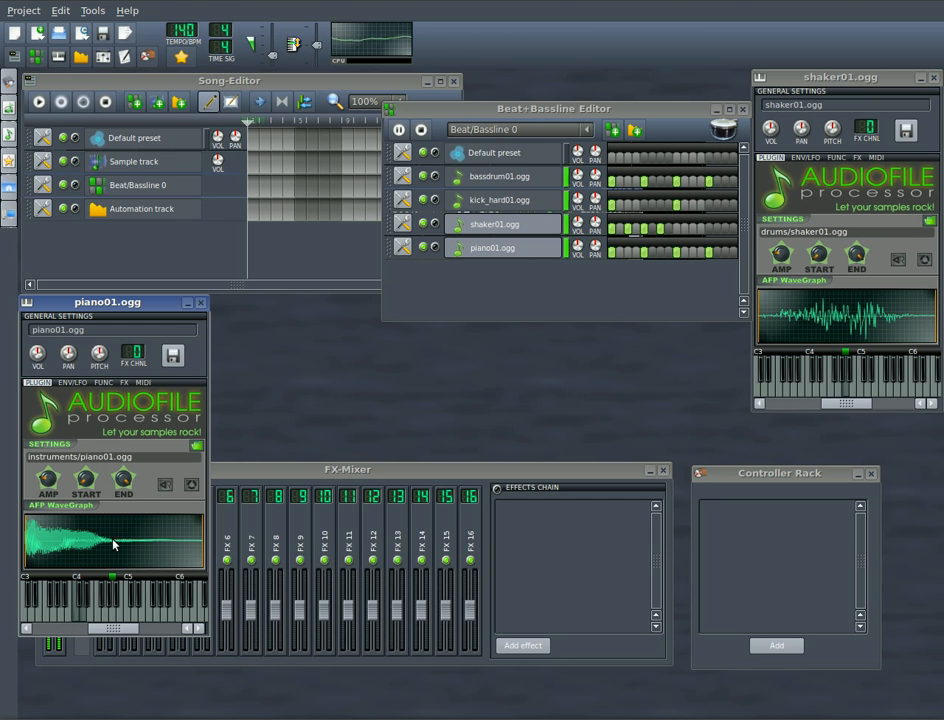
Relocate the piano01.ogg instrument settings window beside the shaker01 settings
drag(106, 302, 196, 292)
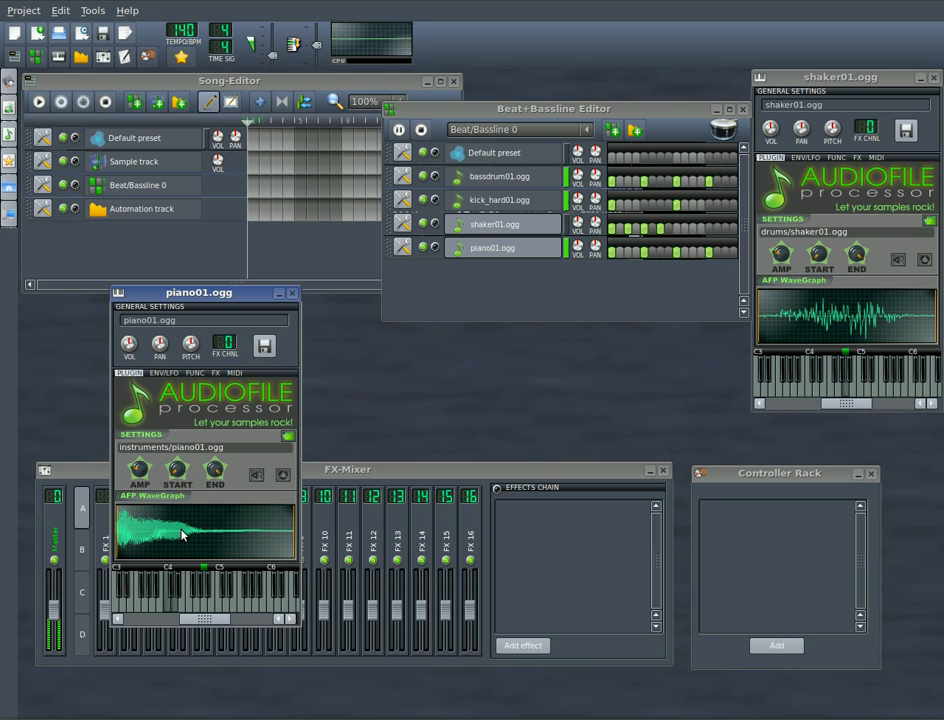
mouse_move(256, 476)
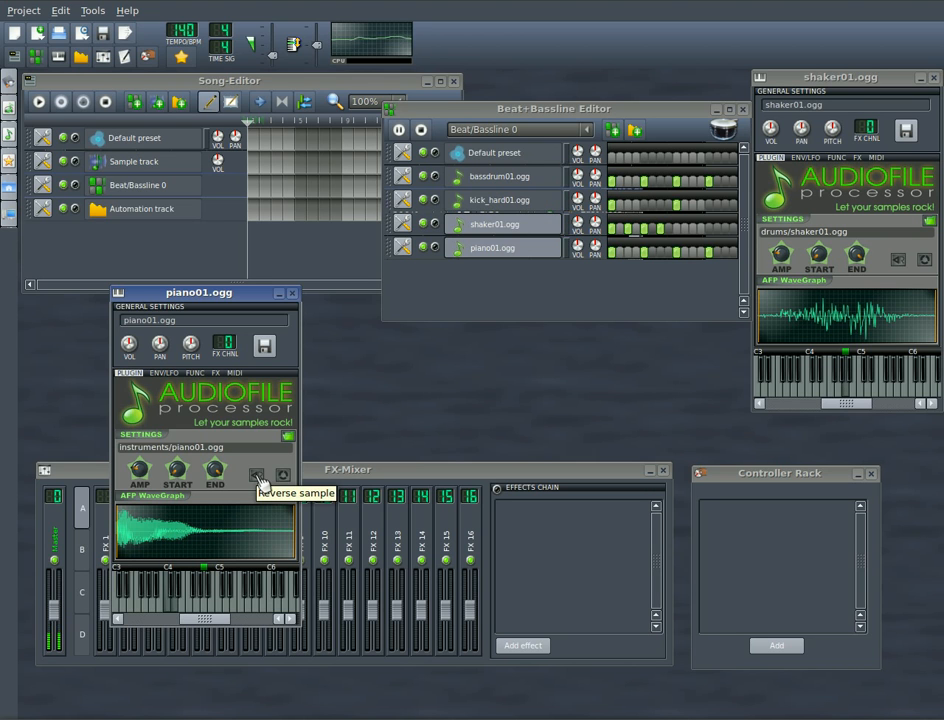
click(256, 476)
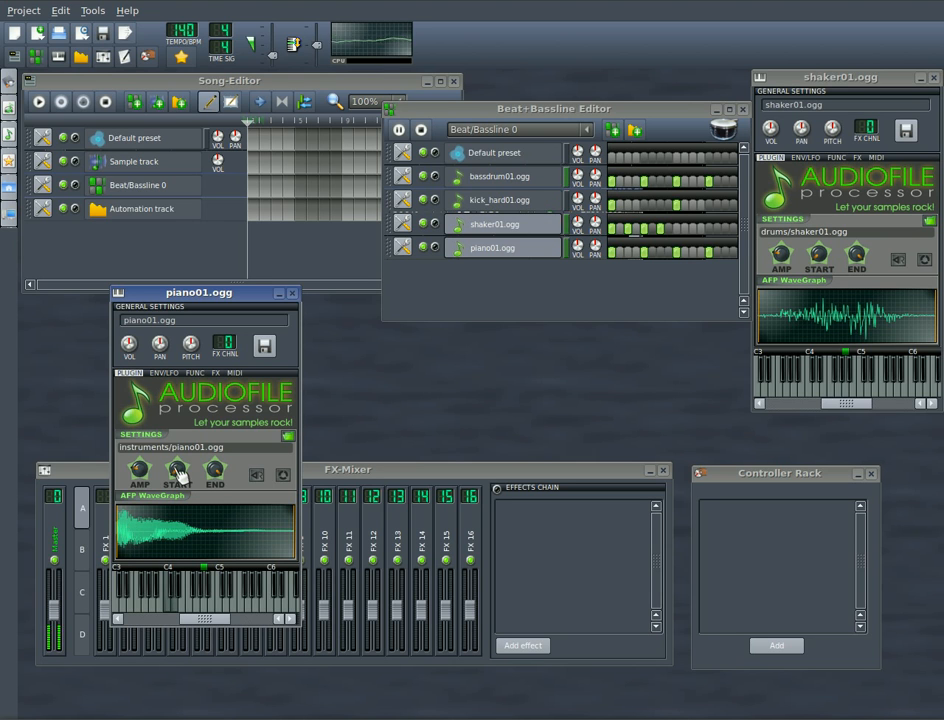
drag(214, 470, 220, 464)
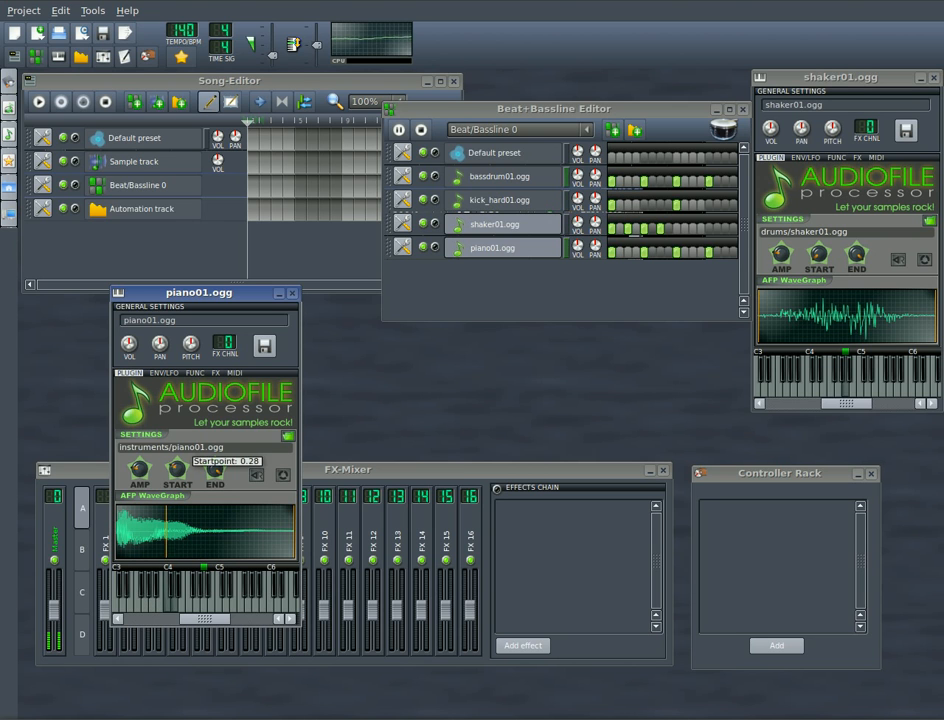
drag(138, 464, 138, 460)
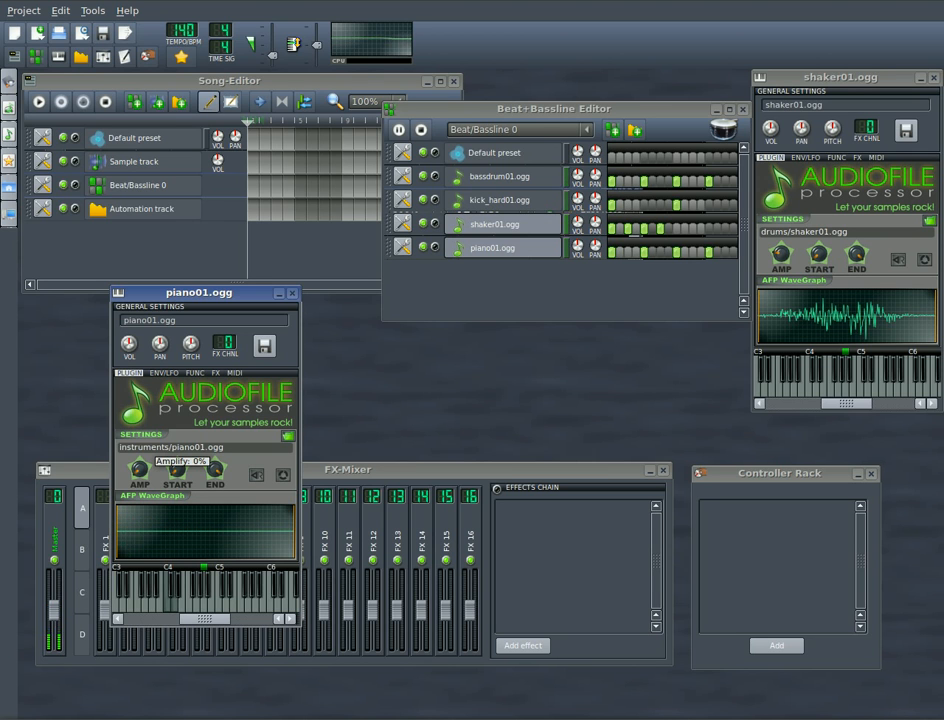
drag(138, 472, 140, 464)
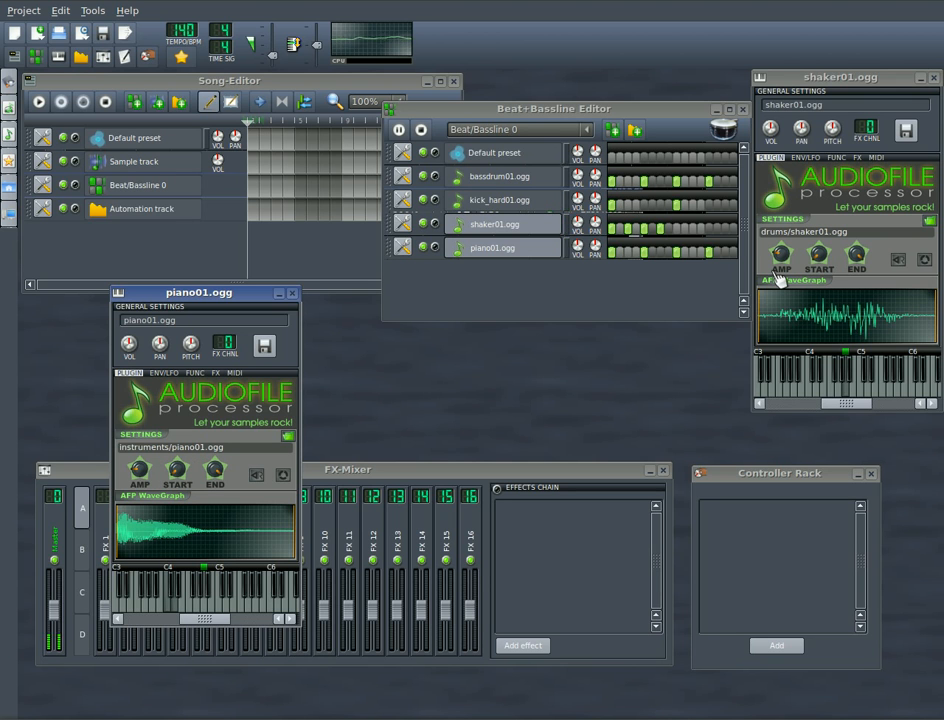
drag(556, 108, 484, 140)
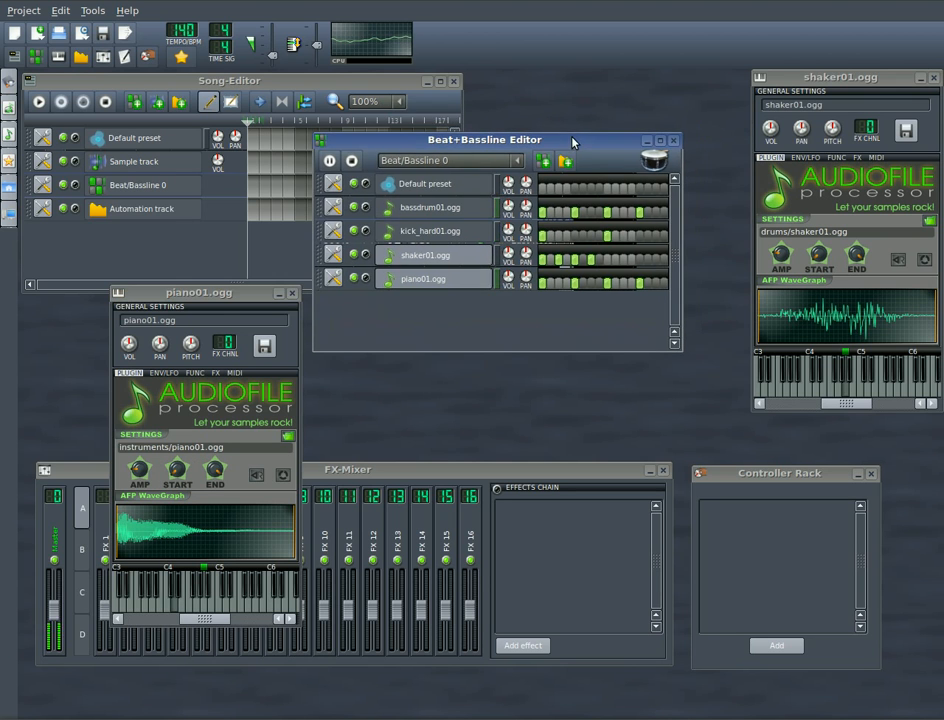
mouse_move(528, 170)
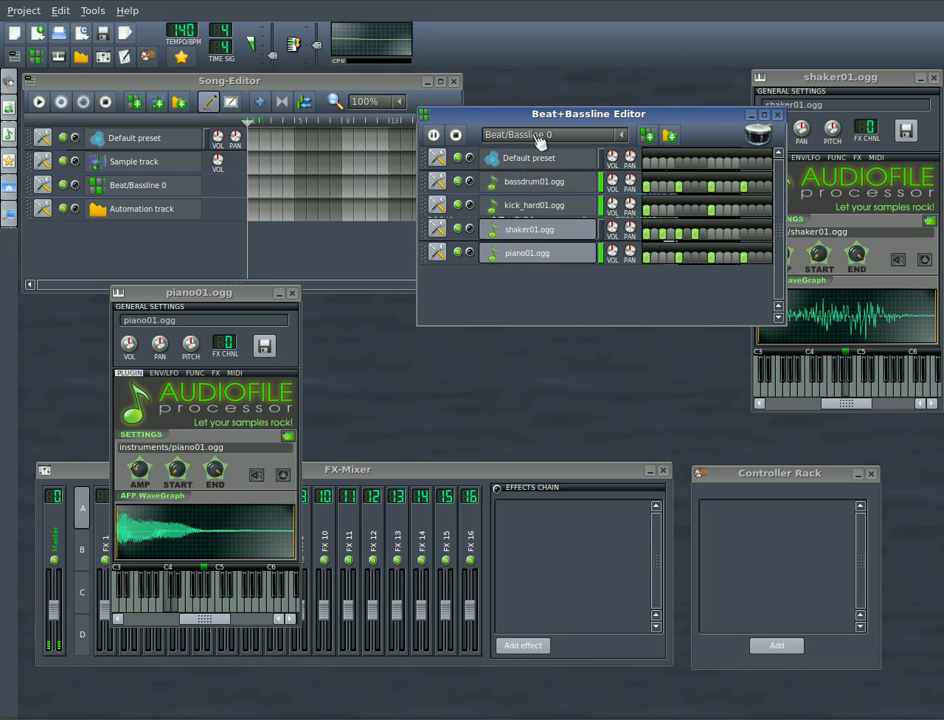
Create a second pattern, Beat/Bassline 1, and switch on a drum step in it
click(256, 184)
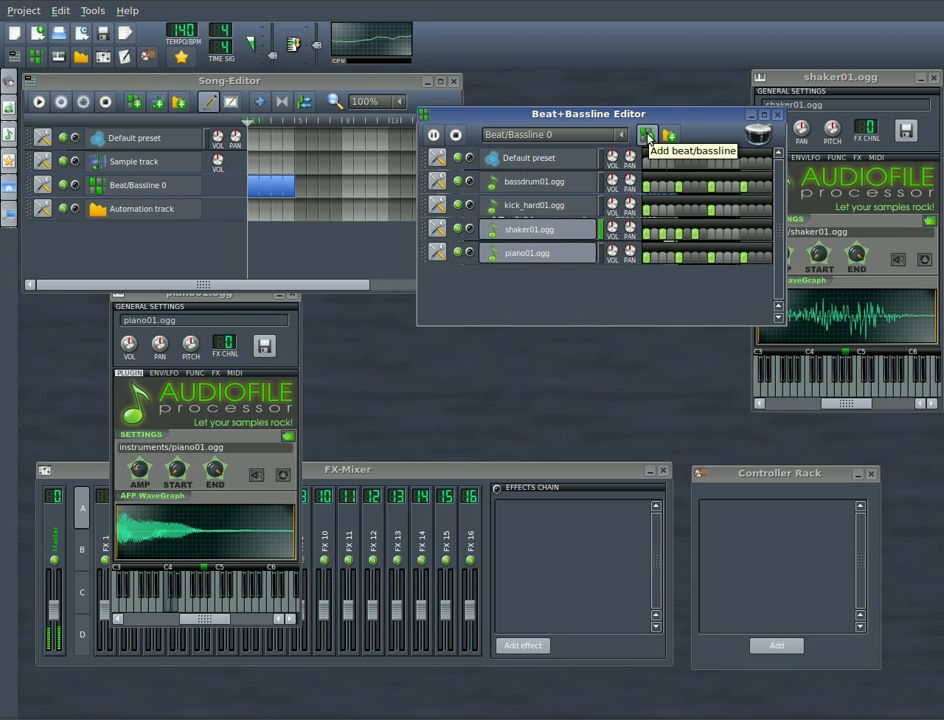
click(646, 134)
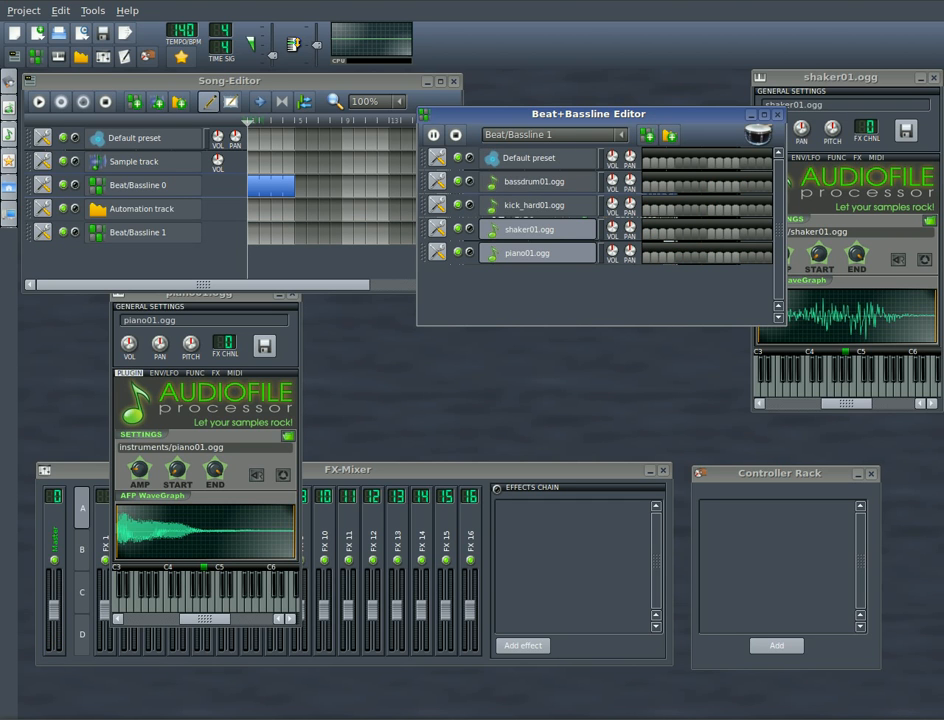
mouse_move(650, 210)
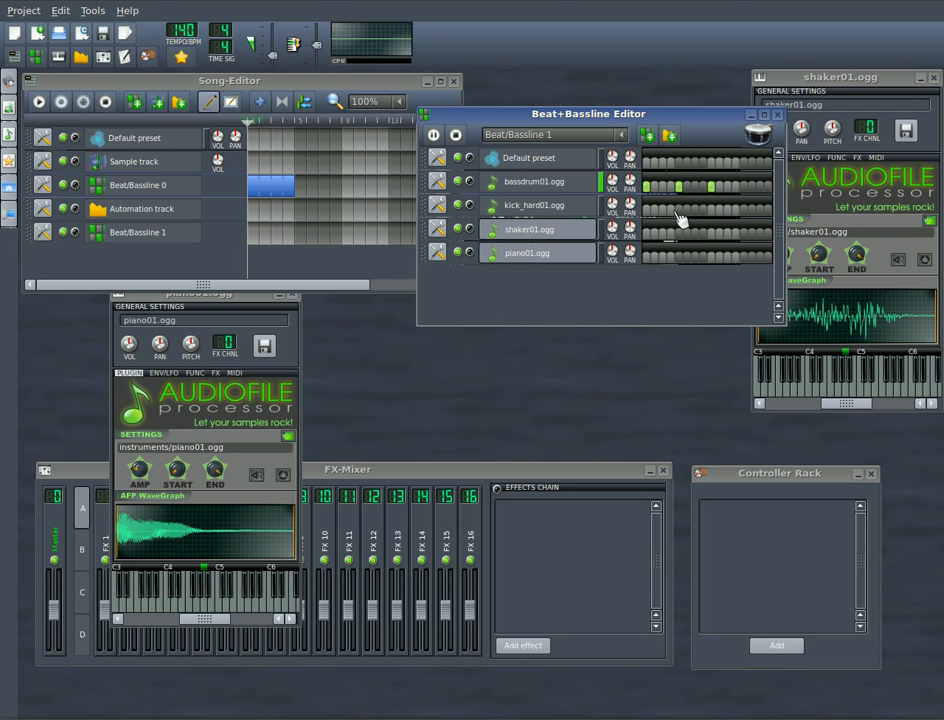
click(670, 204)
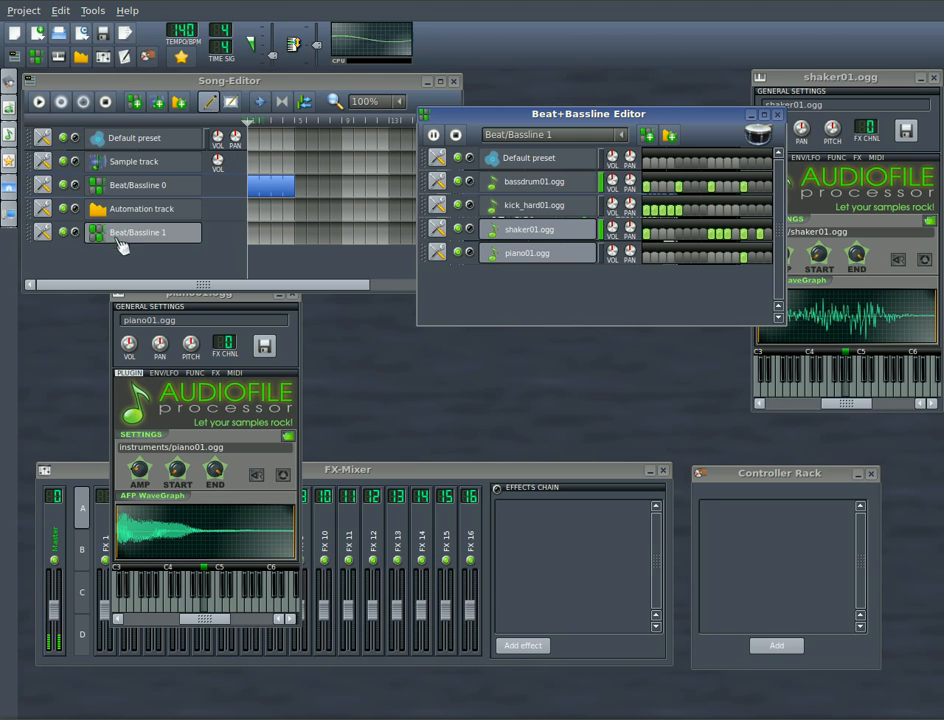
Widen the Song Editor and place Beat/Bassline 1 blocks after the Beat/Bassline 0 bars
drag(280, 234, 330, 234)
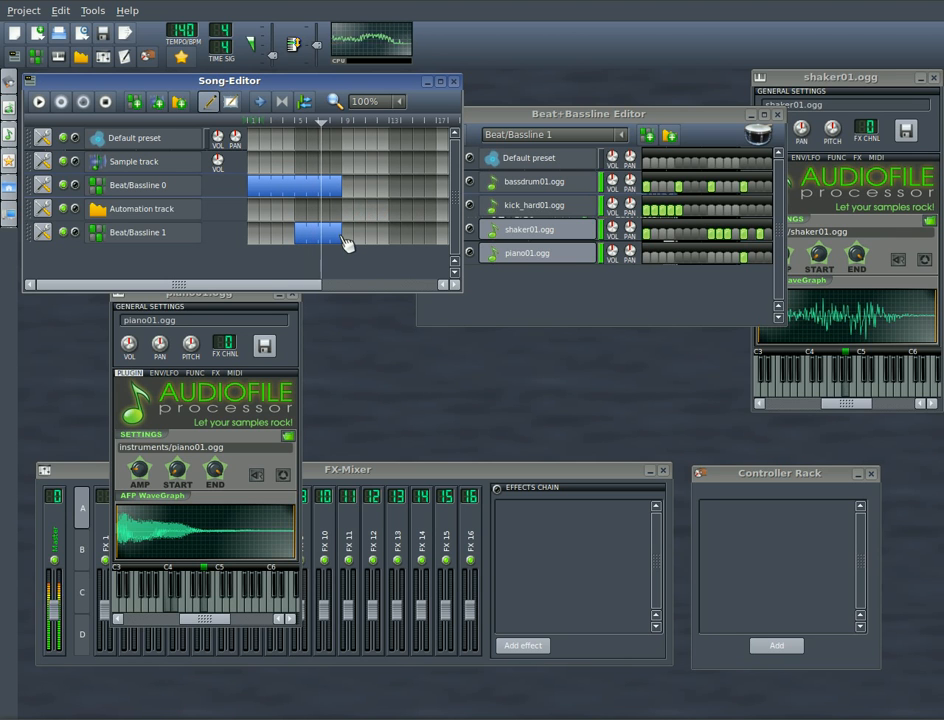
drag(320, 232, 384, 232)
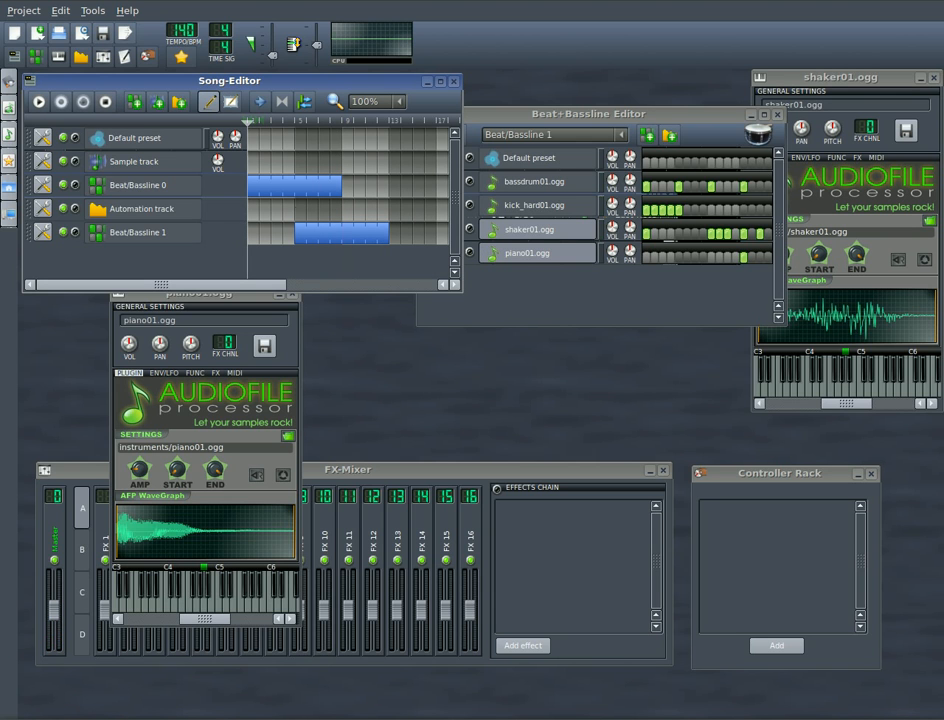
mouse_move(330, 256)
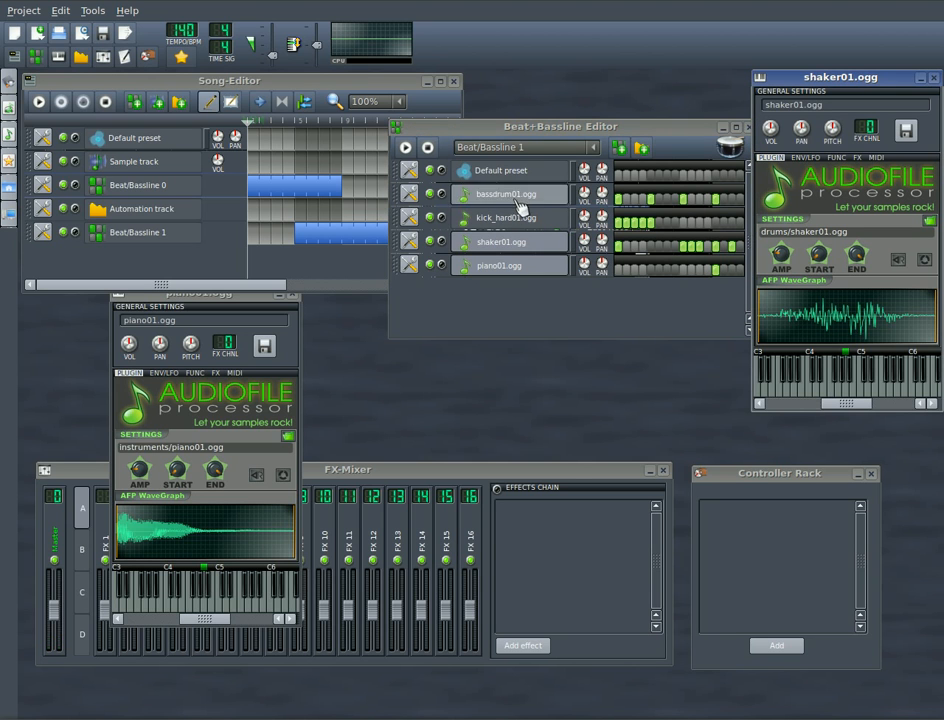
Open the bassdrum01.ogg instrument settings window from its track name
click(504, 194)
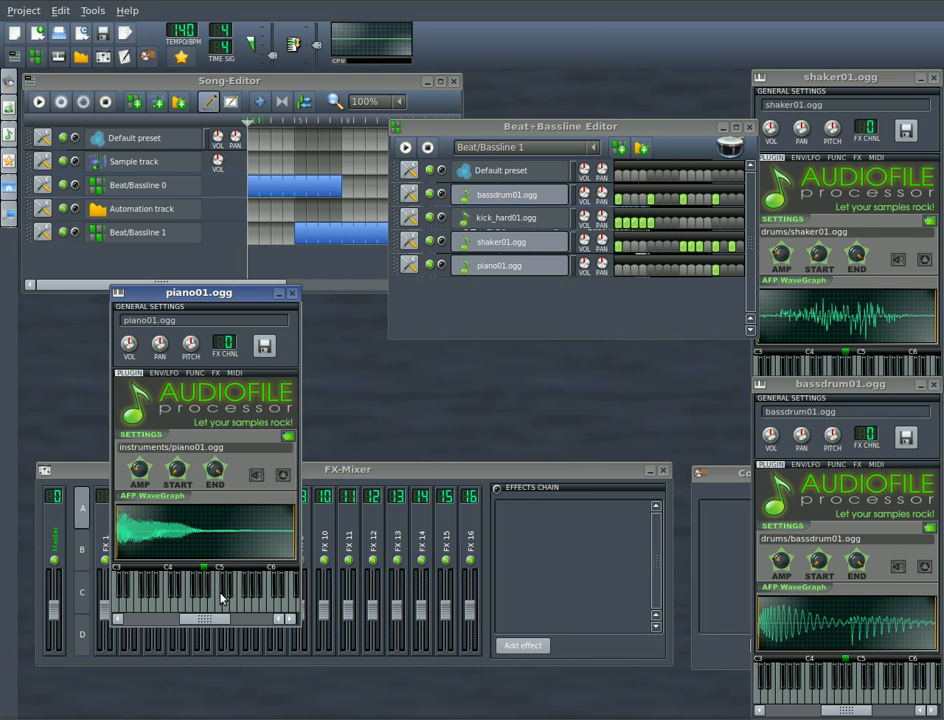
mouse_move(228, 592)
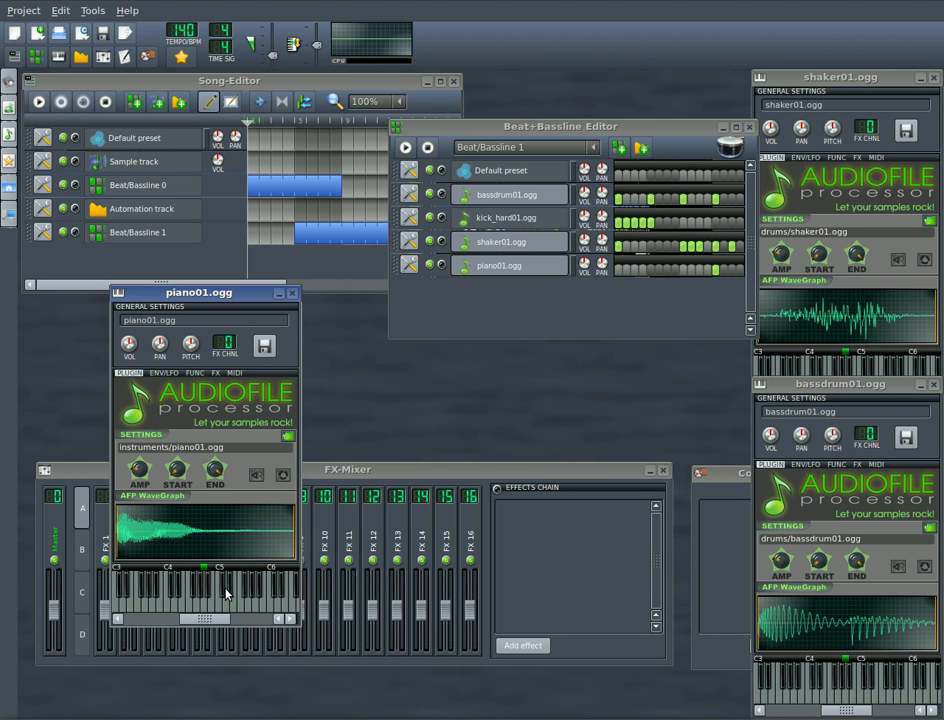